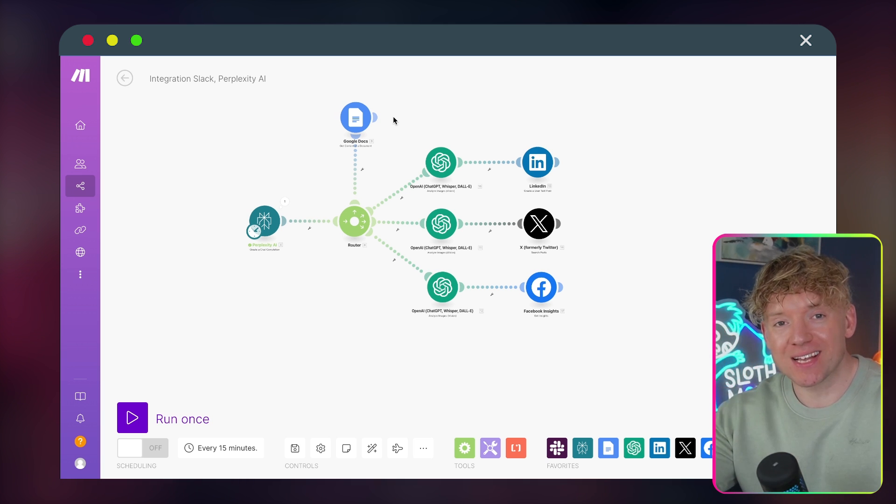
{"action": "mouse_move", "coordinate": [292, 140]}
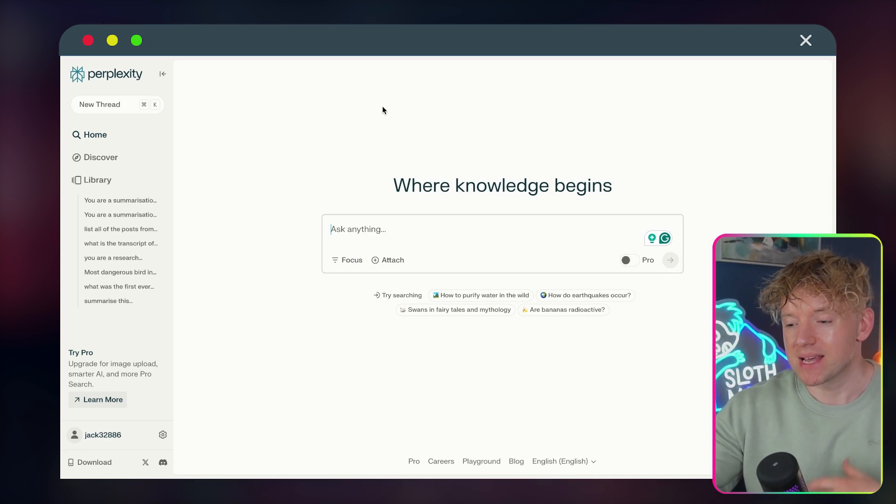
{"action": "mouse_move", "coordinate": [394, 58]}
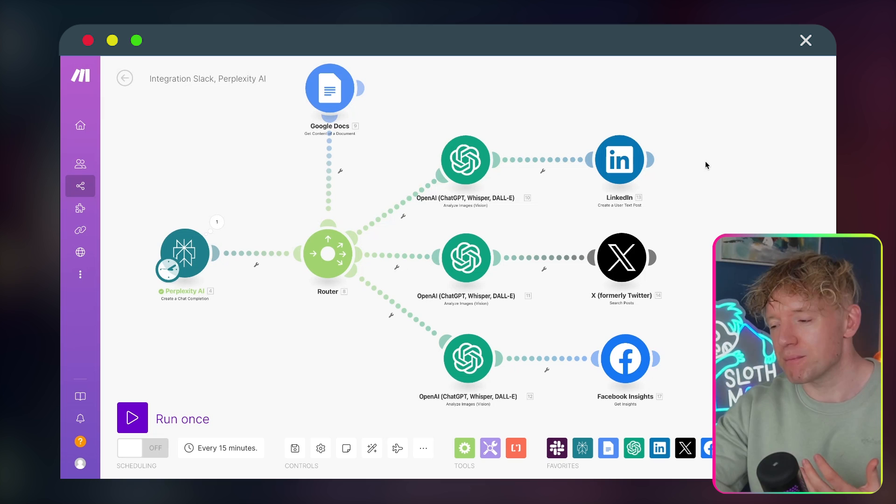
{"action": "mouse_move", "coordinate": [554, 242]}
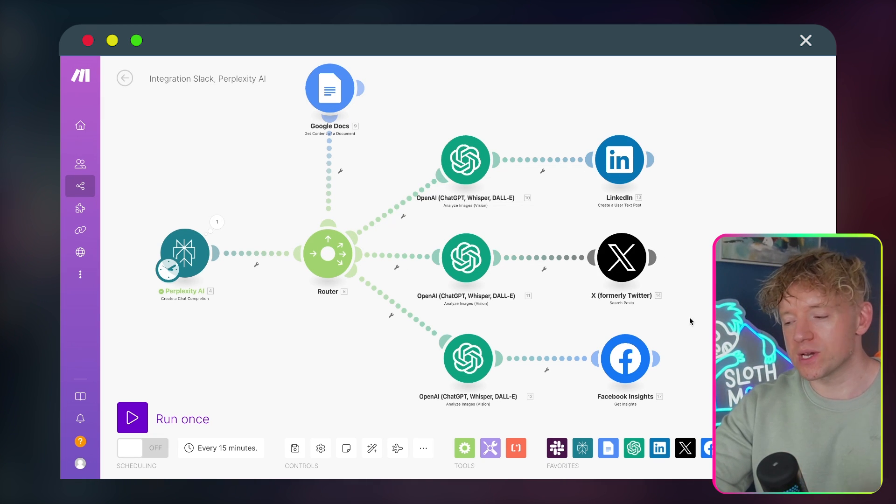
{"action": "mouse_move", "coordinate": [709, 327]}
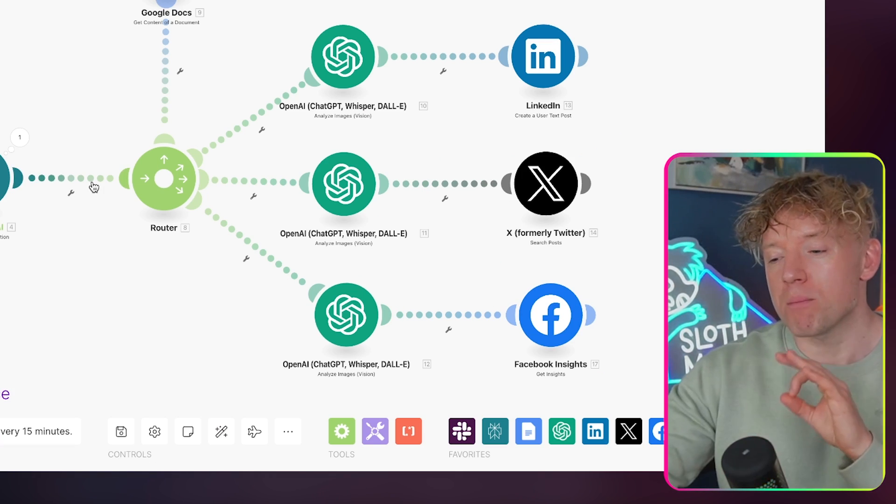
{"action": "mouse_move", "coordinate": [78, 65]}
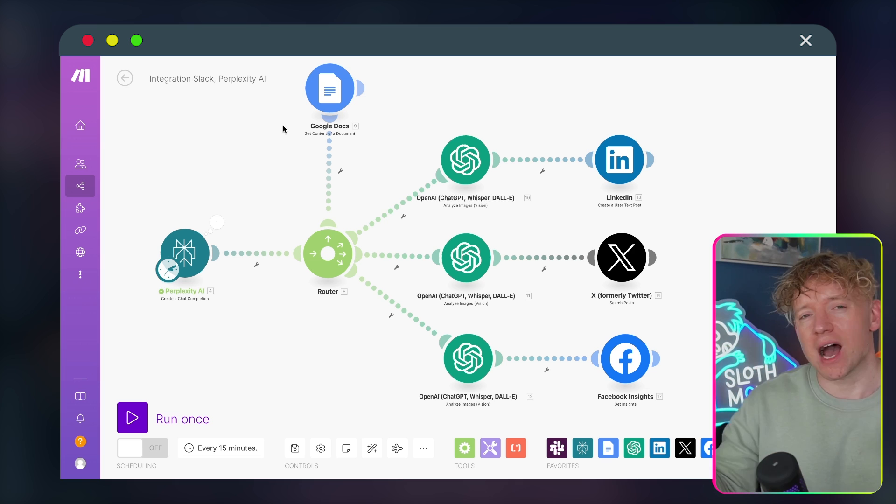
{"action": "mouse_move", "coordinate": [253, 177]}
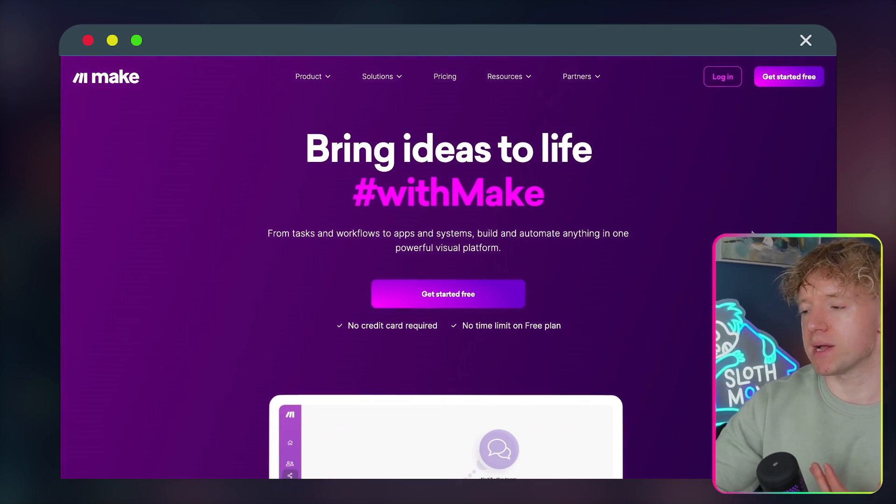
- Scroll the make.com homepage down to its trusted-organizations section
{"action": "scroll", "scroll_direction": "down", "scroll_amount": 3}
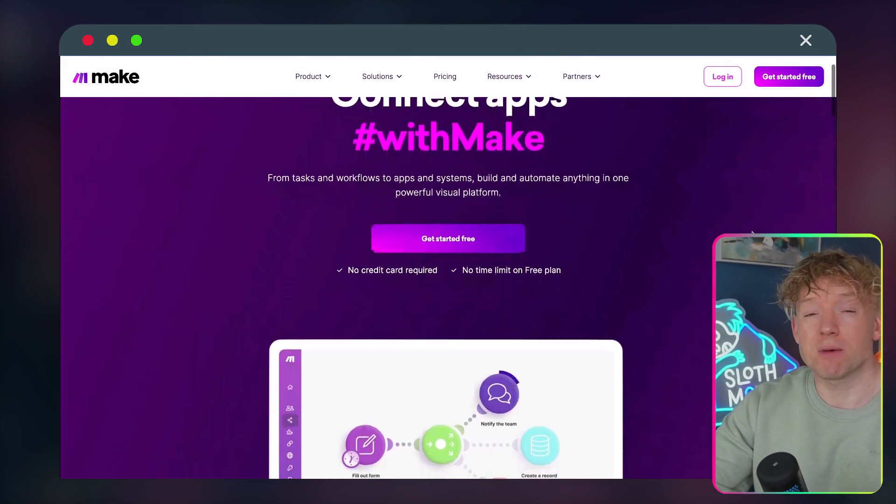
{"action": "scroll", "scroll_direction": "down", "scroll_amount": 3}
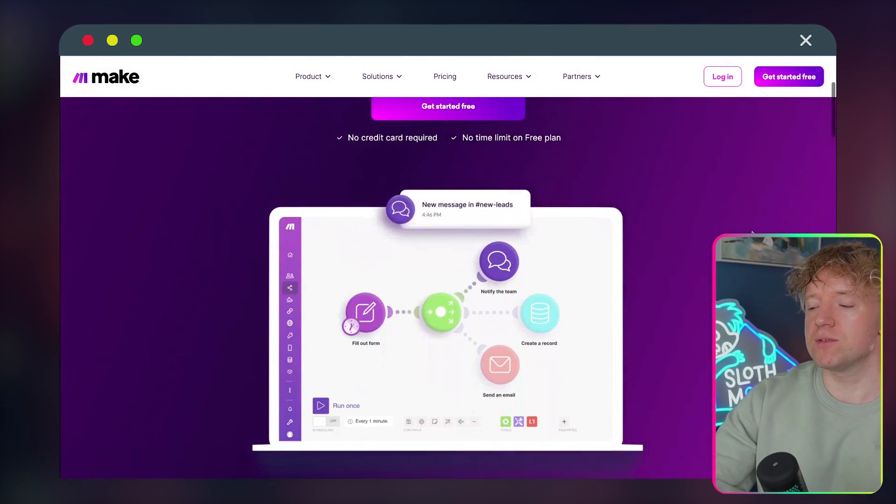
{"action": "scroll", "scroll_direction": "down", "scroll_amount": 3}
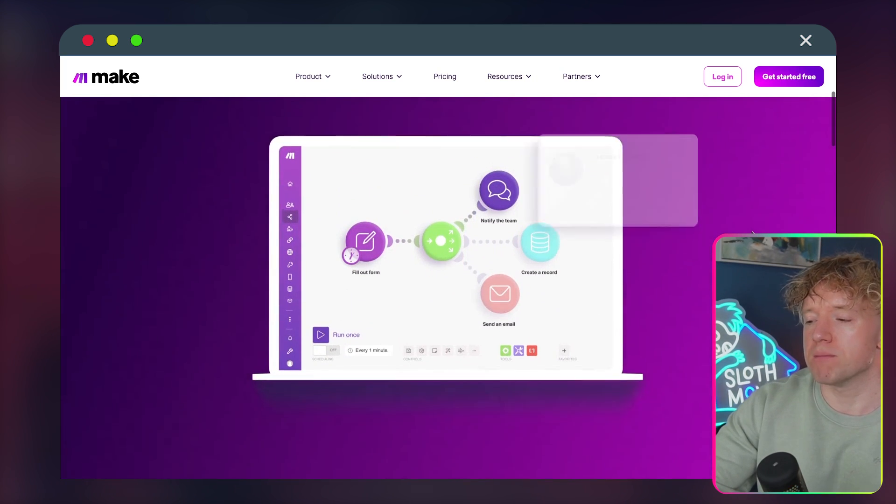
{"action": "scroll", "scroll_direction": "down", "scroll_amount": 3}
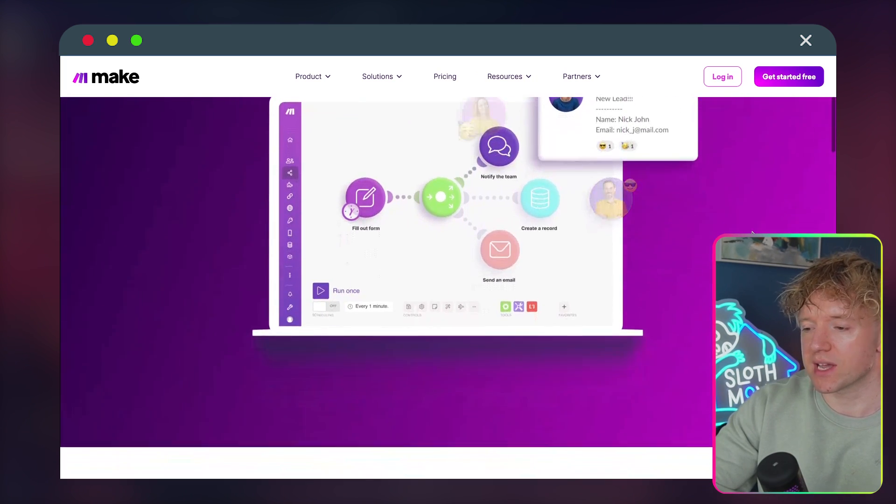
{"action": "scroll", "scroll_direction": "down", "scroll_amount": 3}
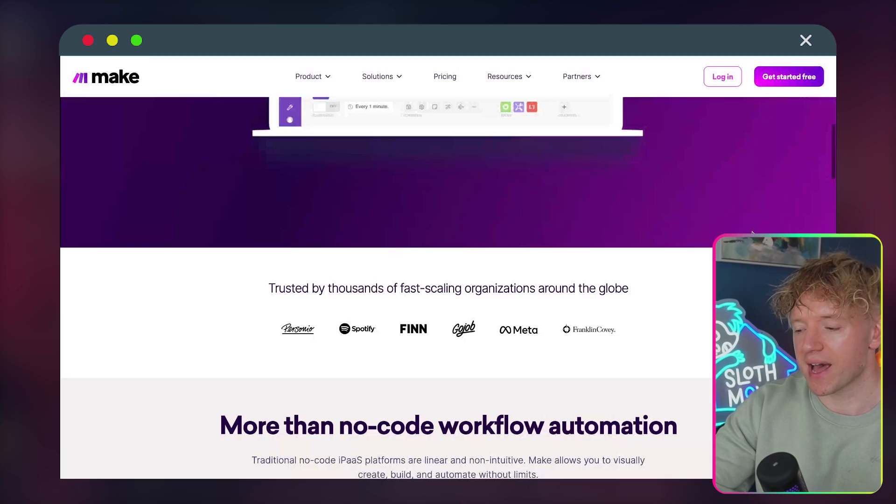
{"action": "scroll", "scroll_direction": "down", "scroll_amount": 3}
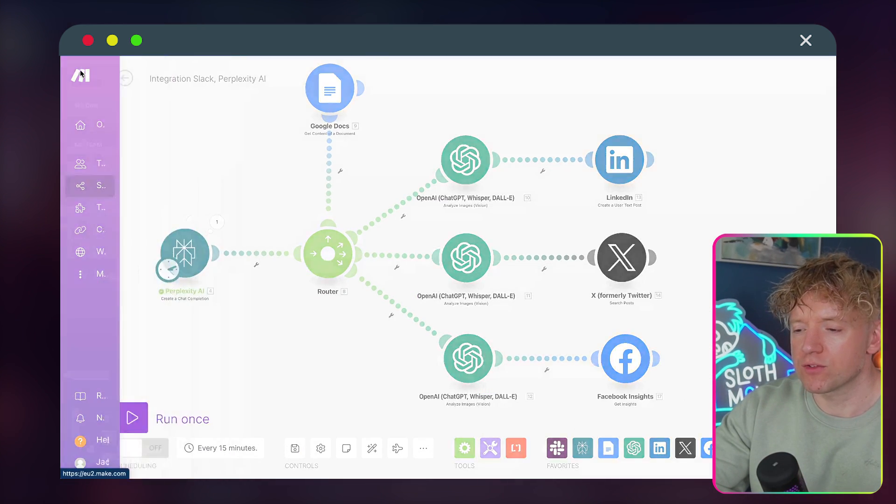
- Start a new scenario, search 'perple', and open the PerplexityAI (Community) app details
{"action": "left_click", "coordinate": [80, 163]}
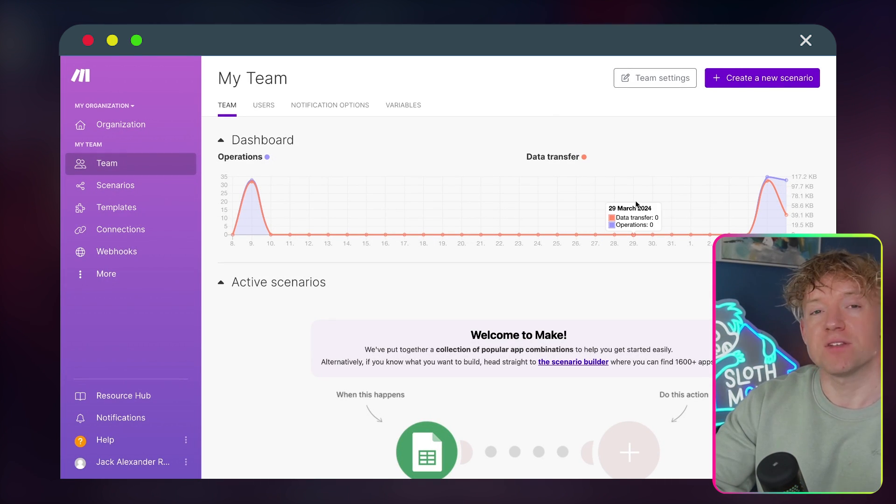
{"action": "mouse_move", "coordinate": [696, 201]}
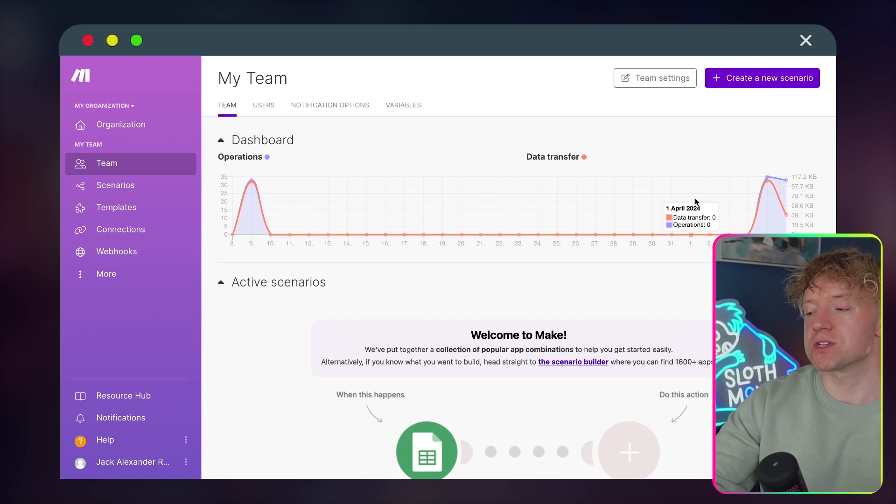
{"action": "mouse_move", "coordinate": [700, 254]}
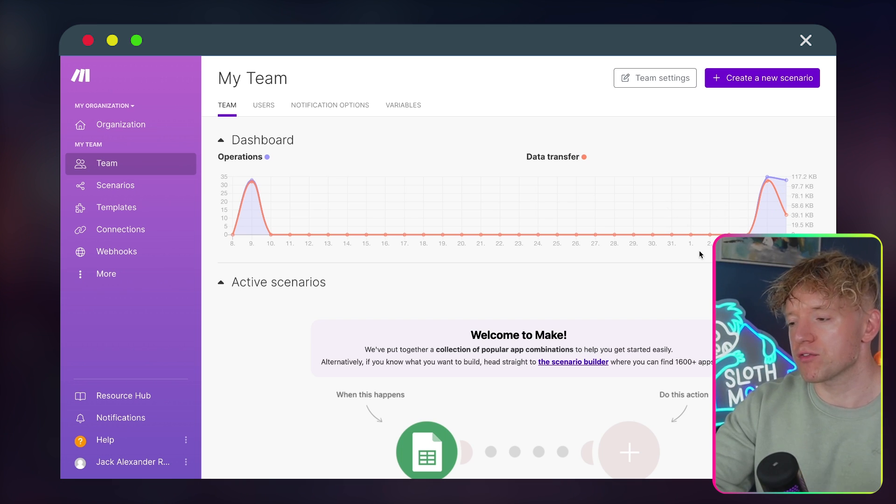
{"action": "mouse_move", "coordinate": [784, 87]}
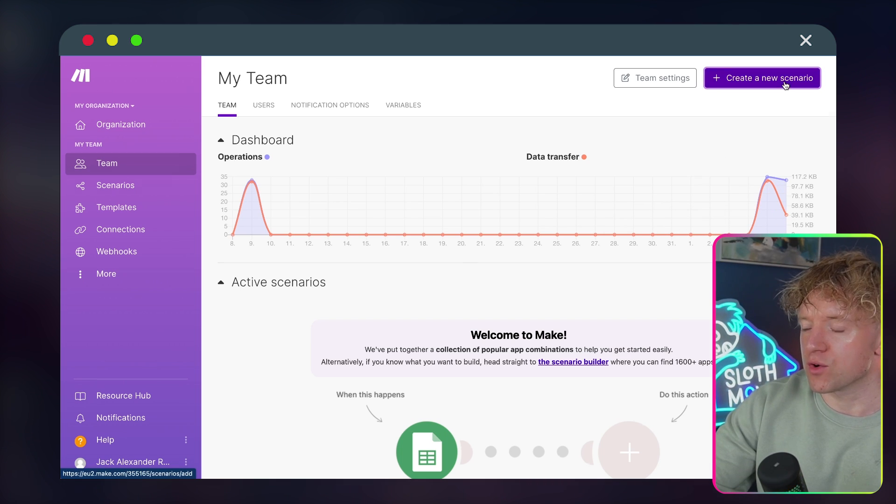
{"action": "left_click", "coordinate": [762, 78]}
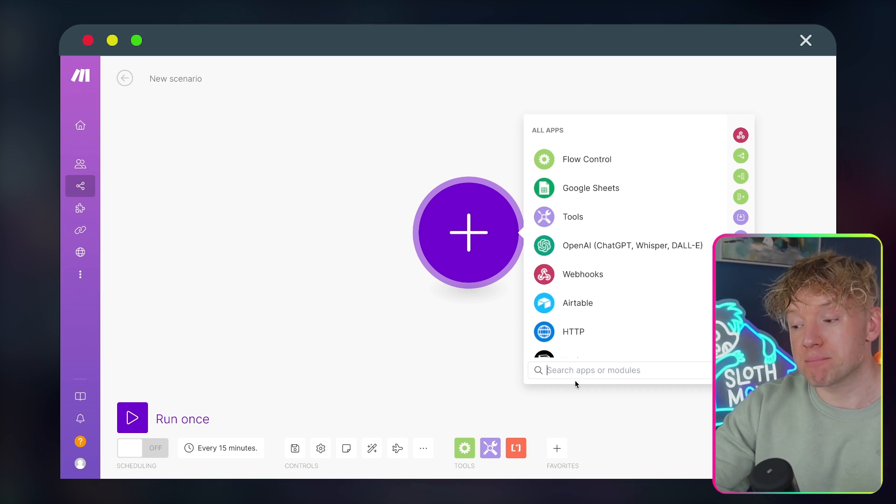
{"action": "type", "text": "perplexity"}
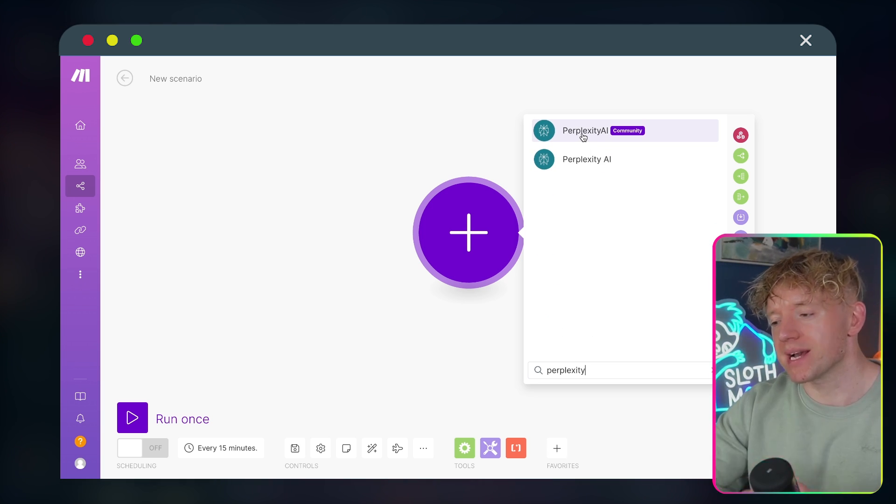
{"action": "left_click", "coordinate": [585, 131]}
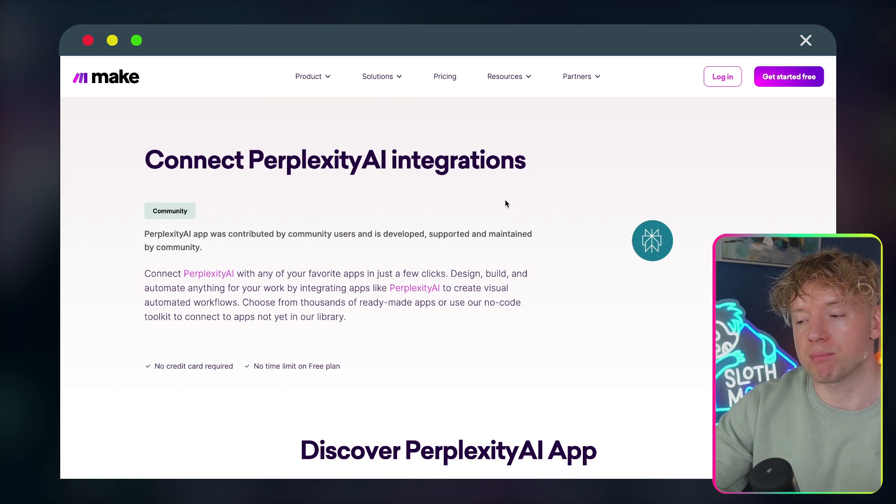
- Follow Install to Synergetic's 37€ lifetime Perplexity AI integration for Make and review it
{"action": "scroll", "scroll_direction": "down", "scroll_amount": 3}
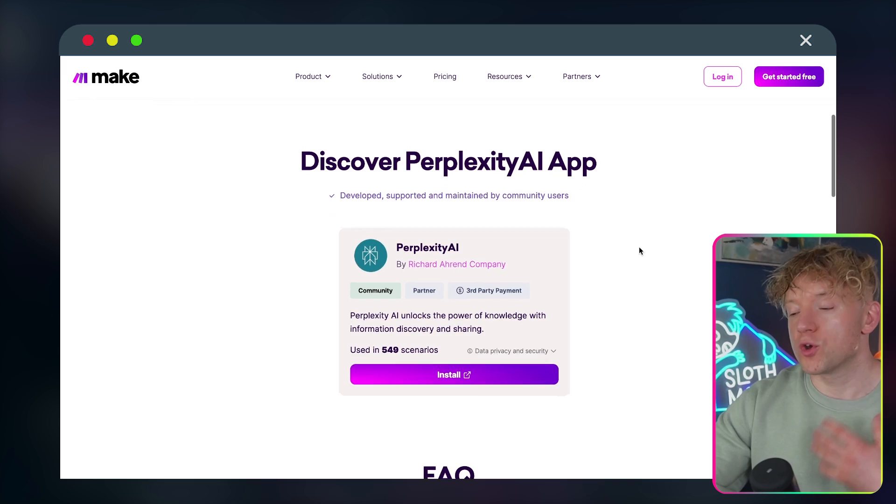
{"action": "left_click", "coordinate": [454, 375]}
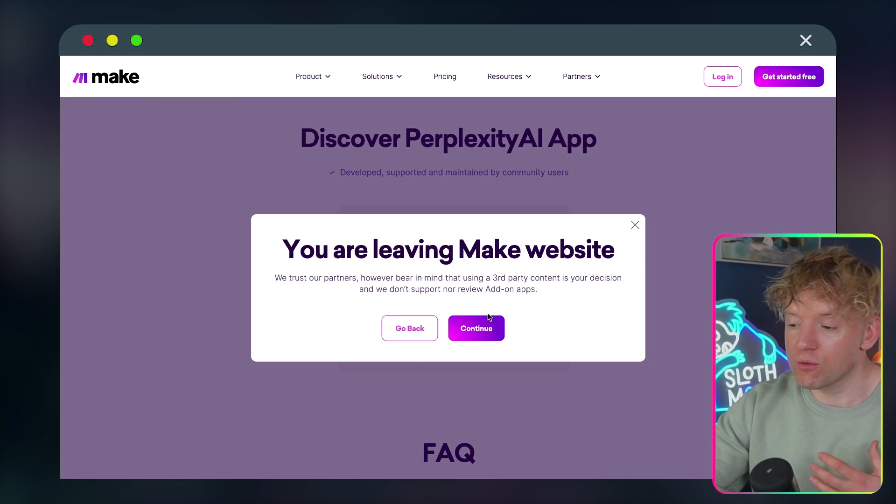
{"action": "left_click", "coordinate": [476, 328]}
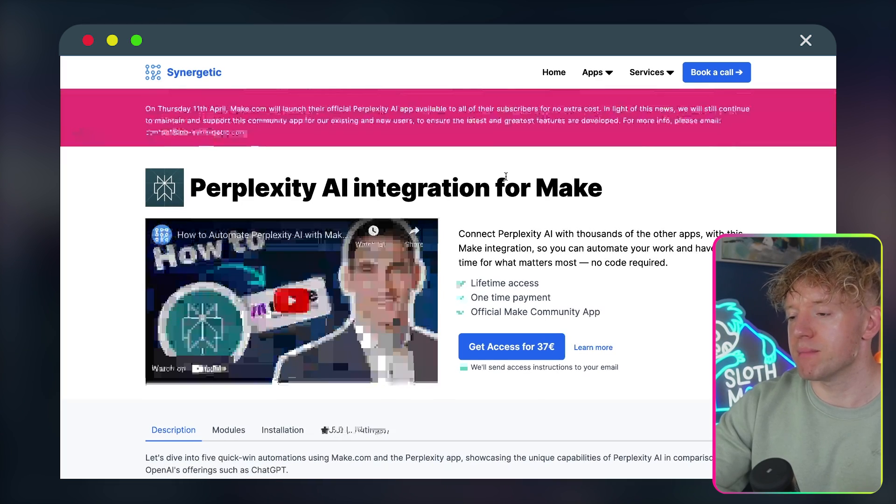
{"action": "scroll", "scroll_direction": "down", "scroll_amount": 3}
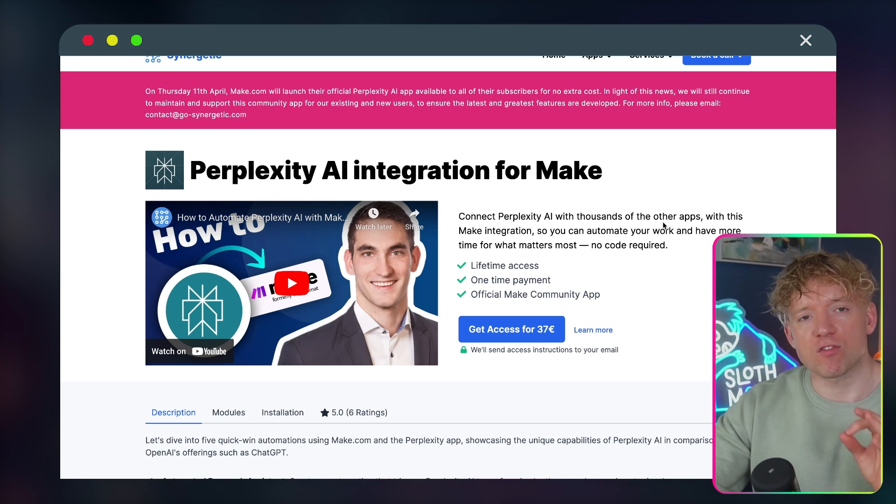
{"action": "scroll", "scroll_direction": "down", "scroll_amount": 3}
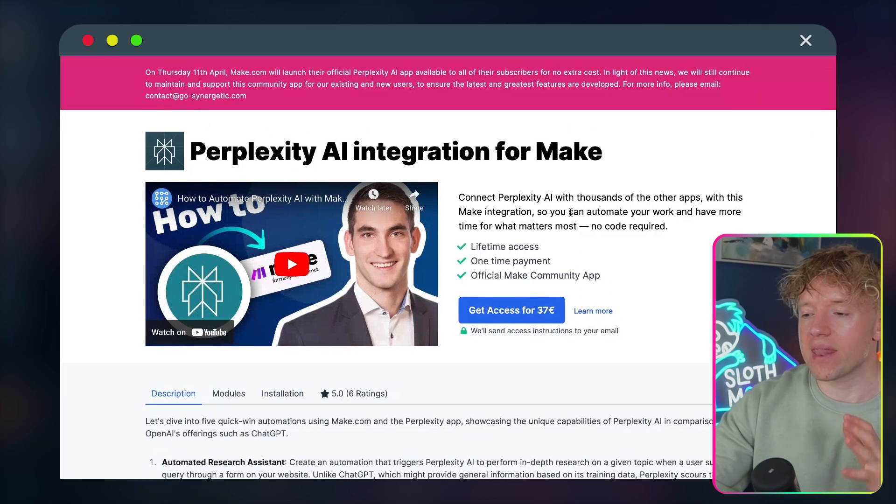
{"action": "mouse_move", "coordinate": [527, 320]}
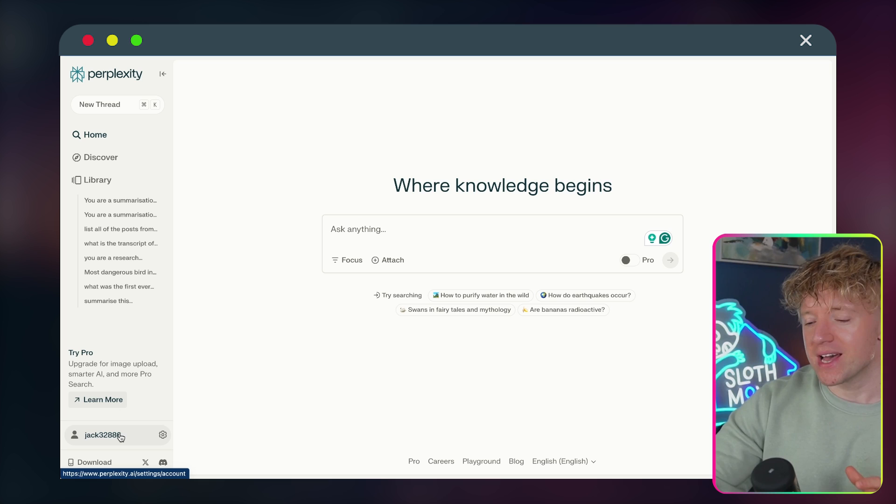
- View Perplexity's API settings: $5 credits, $0 usage, and the existing API key
{"action": "left_click", "coordinate": [117, 434]}
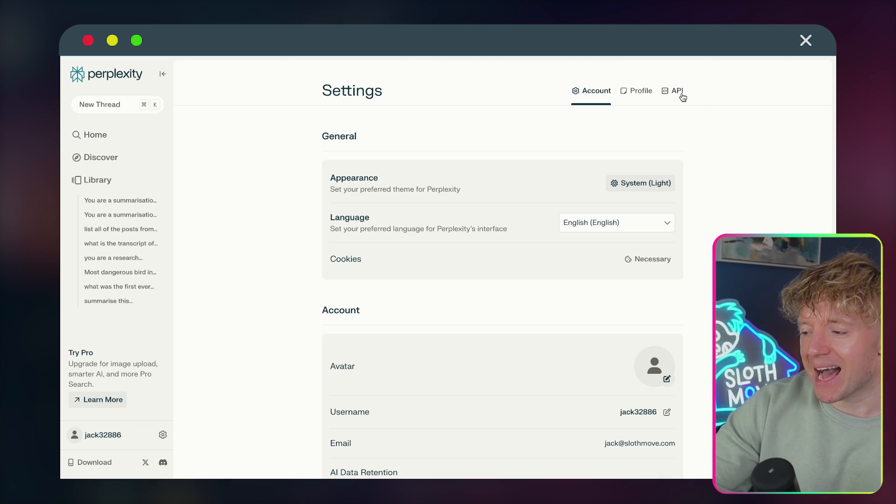
{"action": "left_click", "coordinate": [676, 91]}
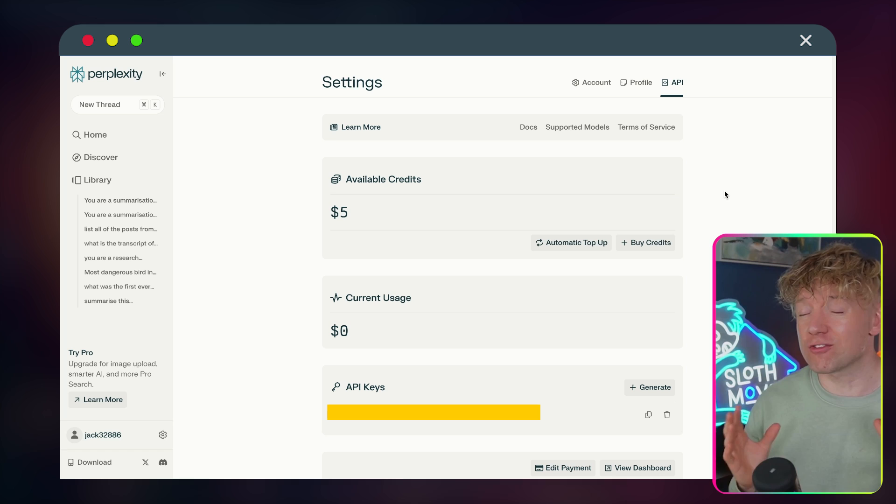
{"action": "mouse_move", "coordinate": [688, 235]}
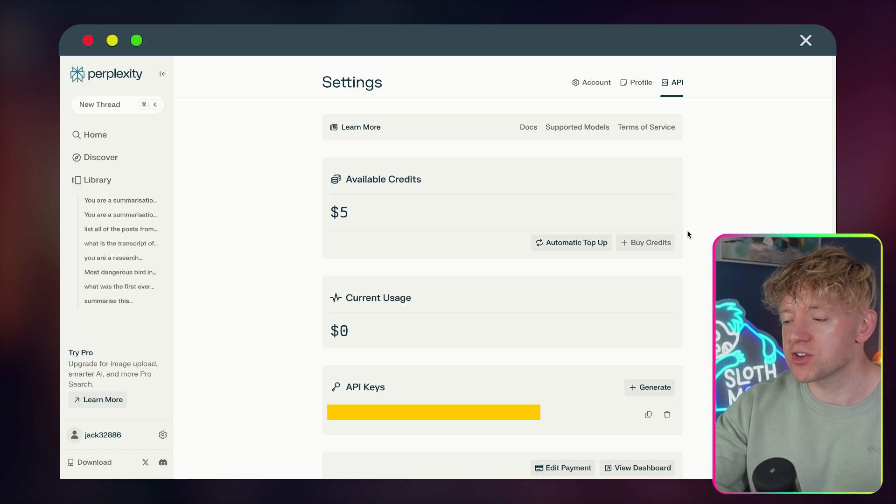
{"action": "mouse_move", "coordinate": [705, 227]}
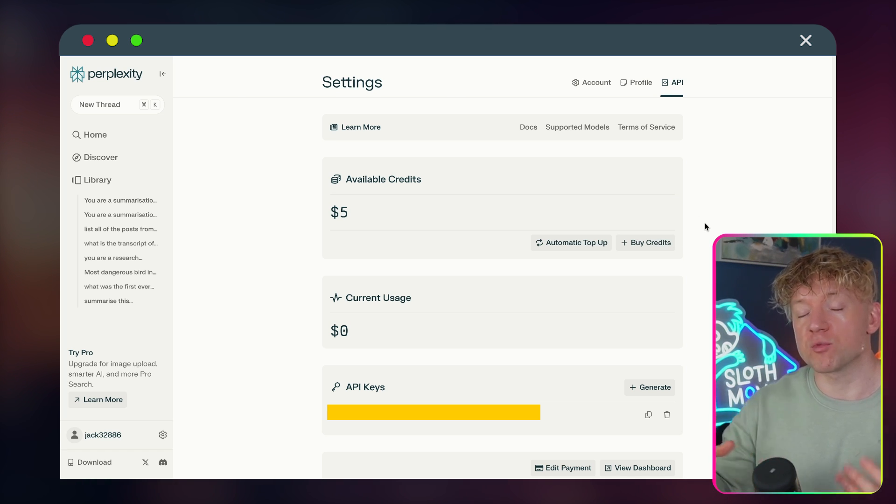
{"action": "mouse_move", "coordinate": [711, 235]}
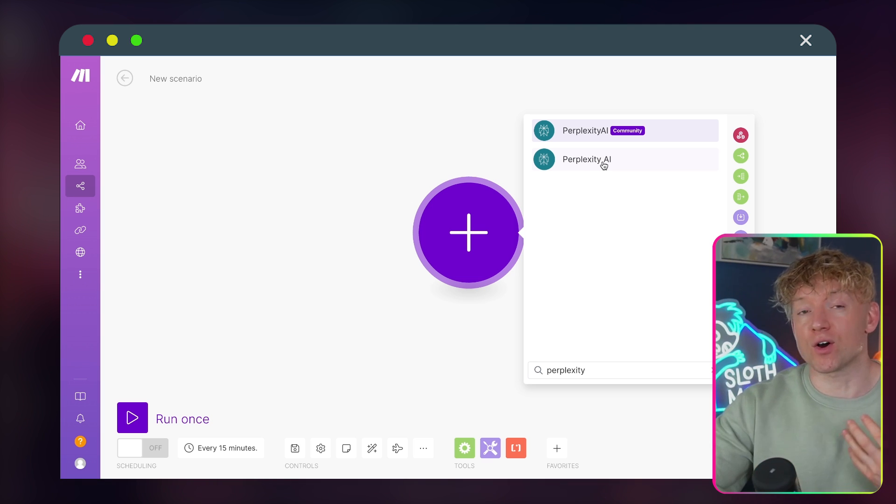
- Add a Perplexity AI Create a Chat Completion module (mistral-7b-instruct) with a first message item
{"action": "left_click", "coordinate": [602, 159]}
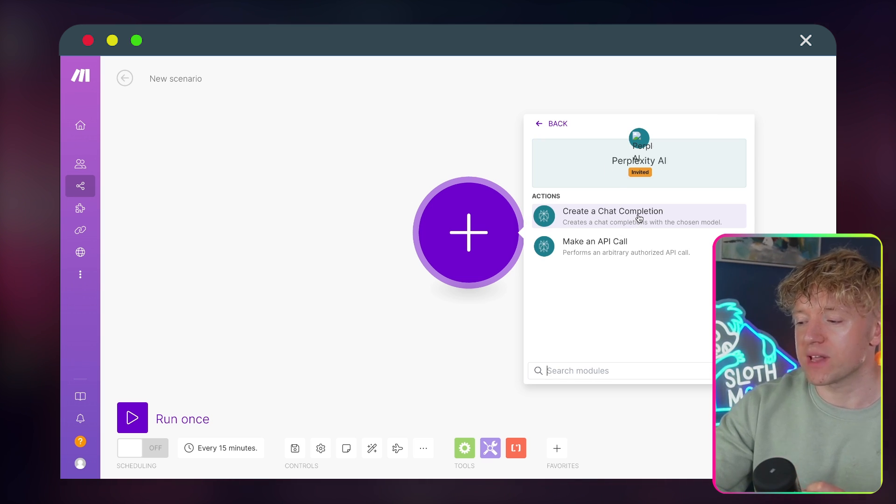
{"action": "left_click", "coordinate": [638, 216]}
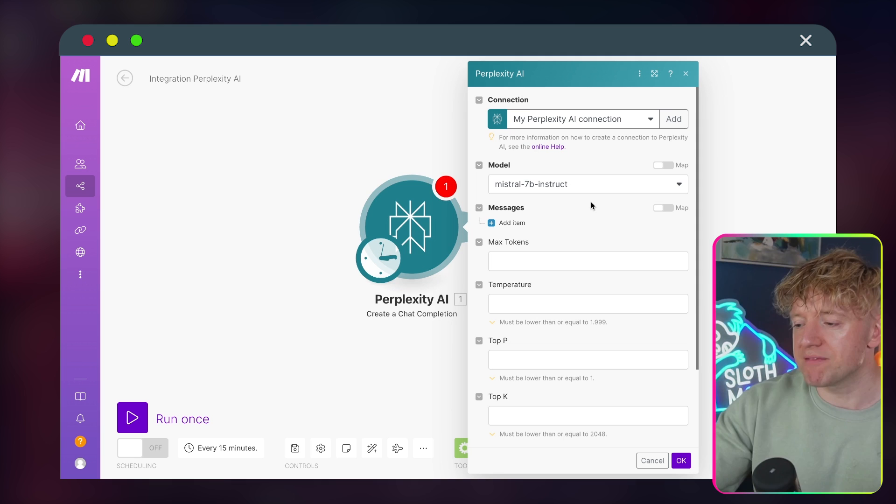
{"action": "scroll", "scroll_direction": "down", "scroll_amount": 3}
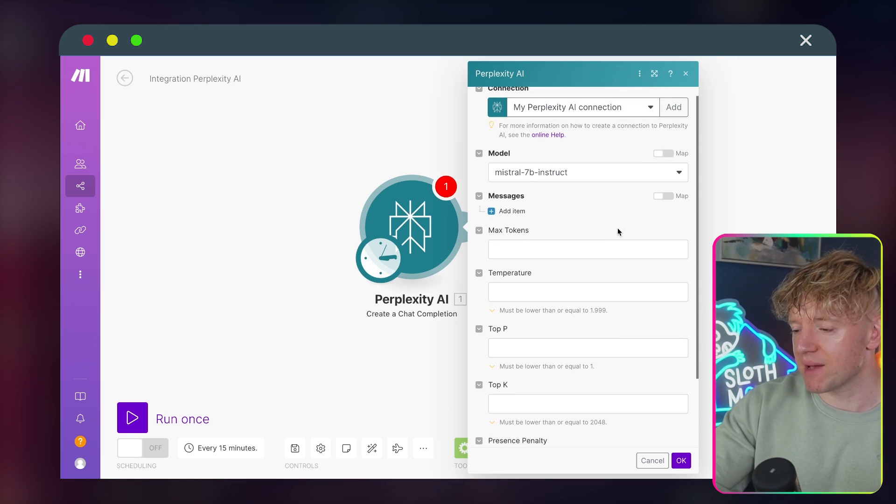
{"action": "left_click", "coordinate": [492, 211]}
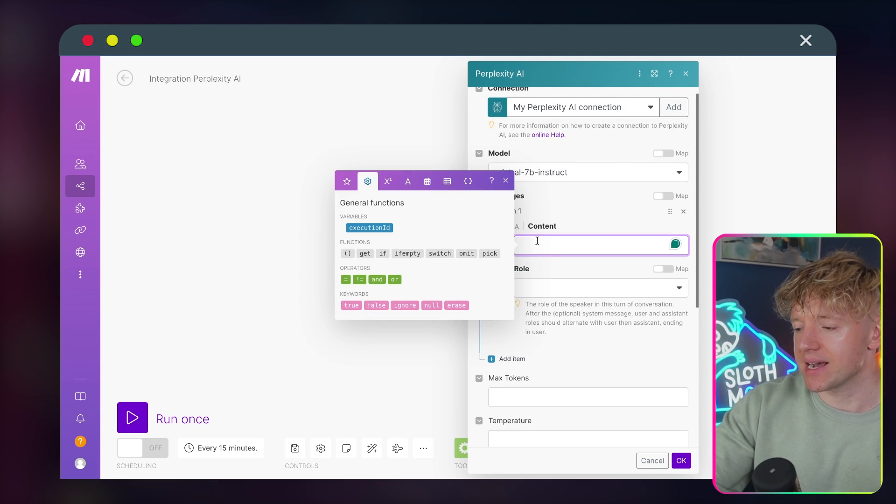
{"action": "left_click", "coordinate": [505, 181]}
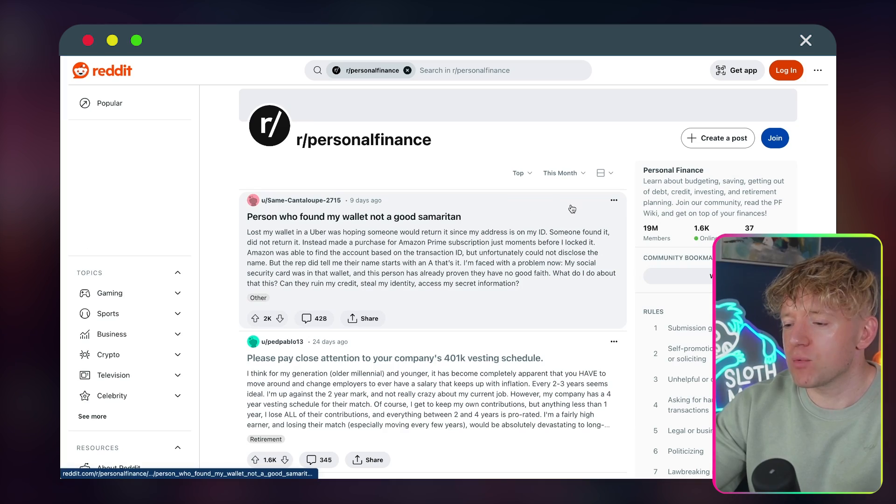
{"action": "scroll", "scroll_direction": "down", "scroll_amount": 3}
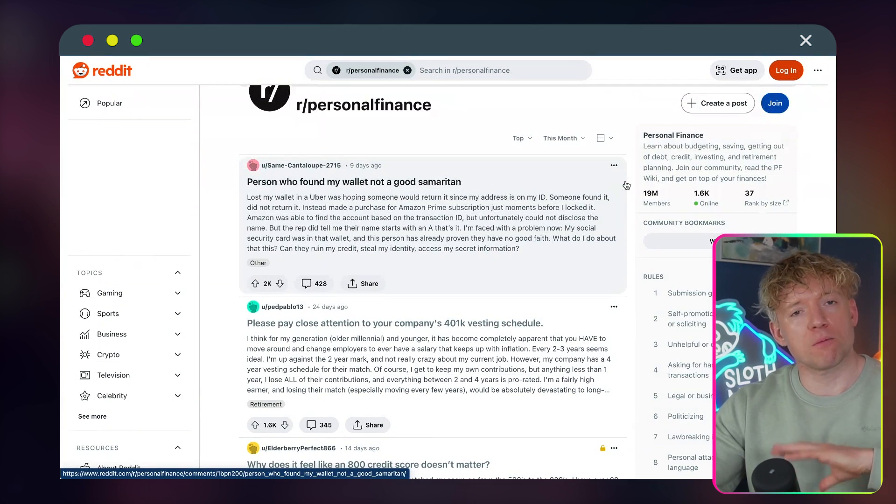
{"action": "mouse_move", "coordinate": [632, 201]}
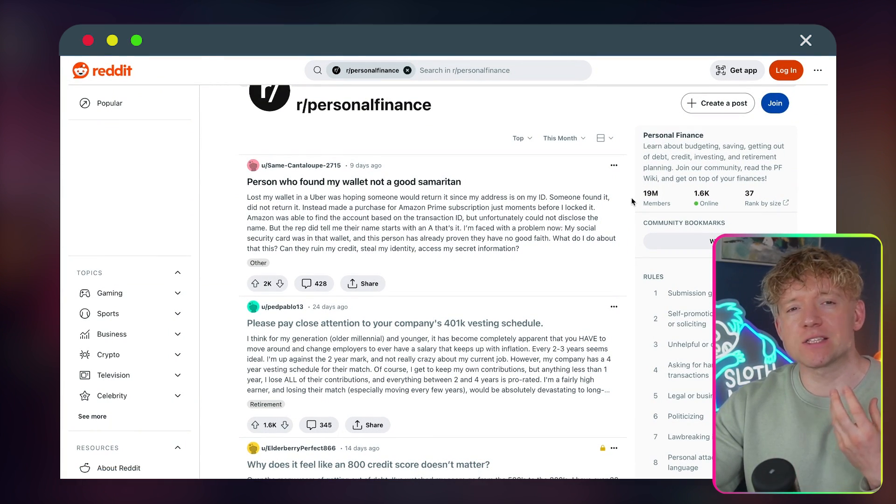
{"action": "scroll", "scroll_direction": "down", "scroll_amount": 3}
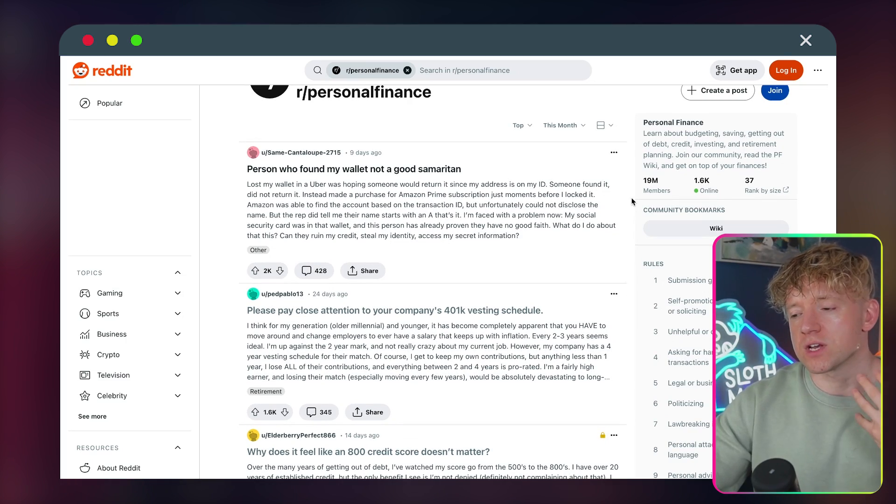
{"action": "scroll", "scroll_direction": "down", "scroll_amount": 3}
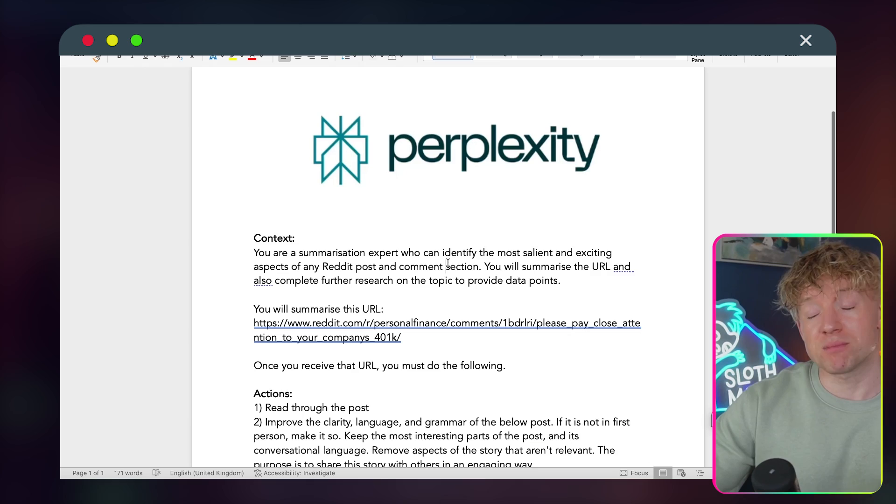
{"action": "scroll", "scroll_direction": "down", "scroll_amount": 3}
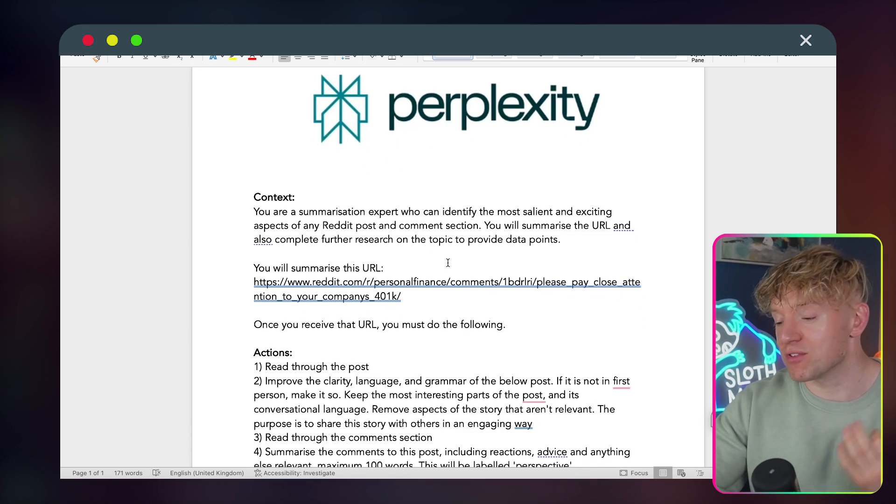
{"action": "scroll", "scroll_direction": "down", "scroll_amount": 3}
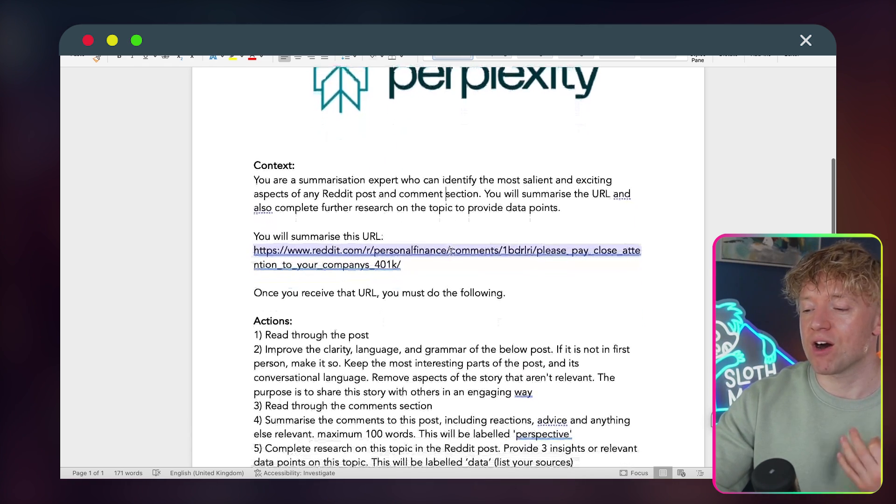
{"action": "scroll", "scroll_direction": "down", "scroll_amount": 3}
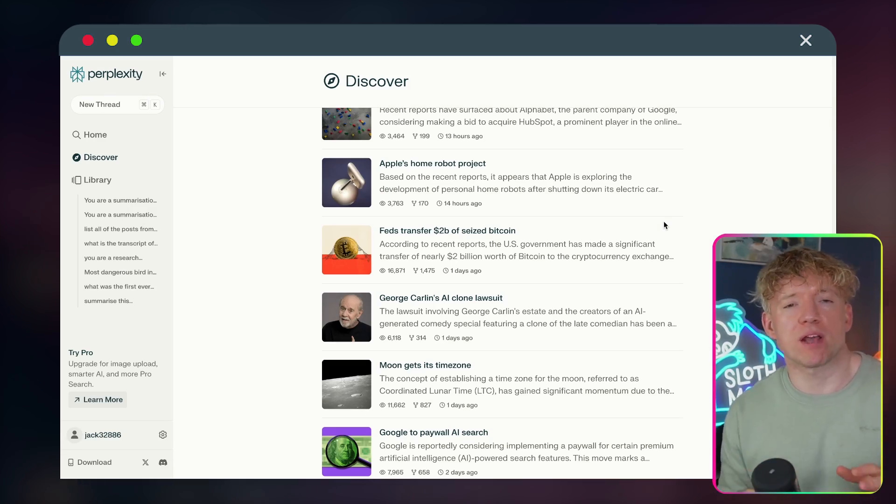
{"action": "scroll", "scroll_direction": "down", "scroll_amount": 3}
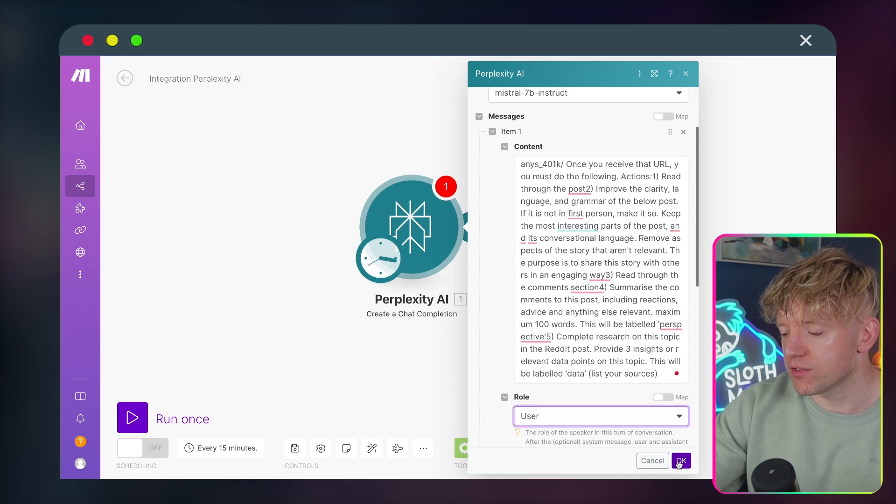
- Save the Perplexity AI module with its Reddit-summary User prompt and run the scenario once
{"action": "left_click", "coordinate": [680, 460]}
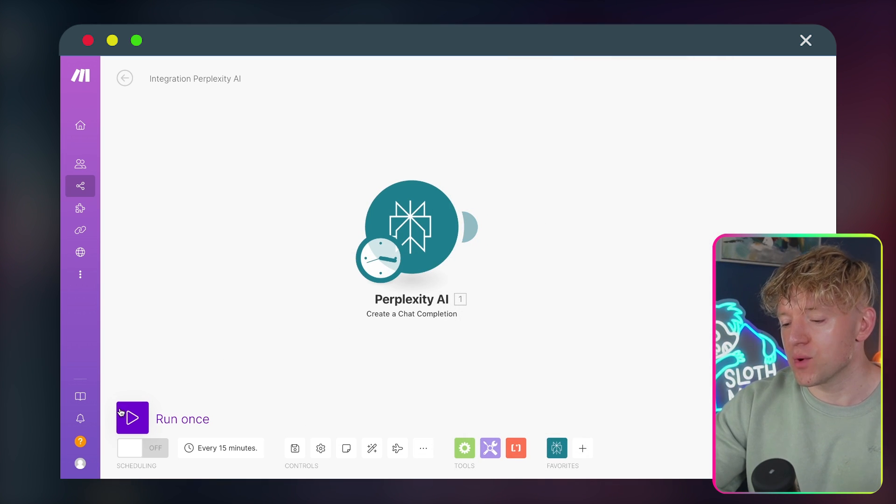
{"action": "left_click", "coordinate": [133, 418]}
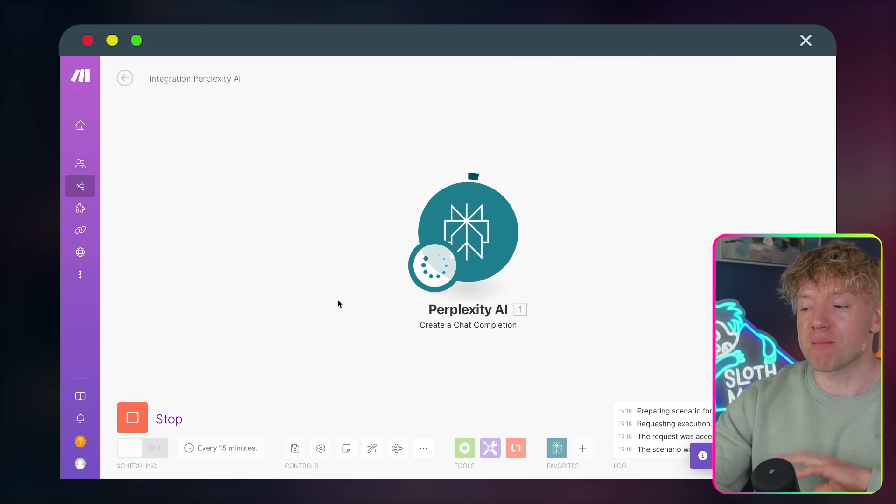
{"action": "mouse_move", "coordinate": [359, 238]}
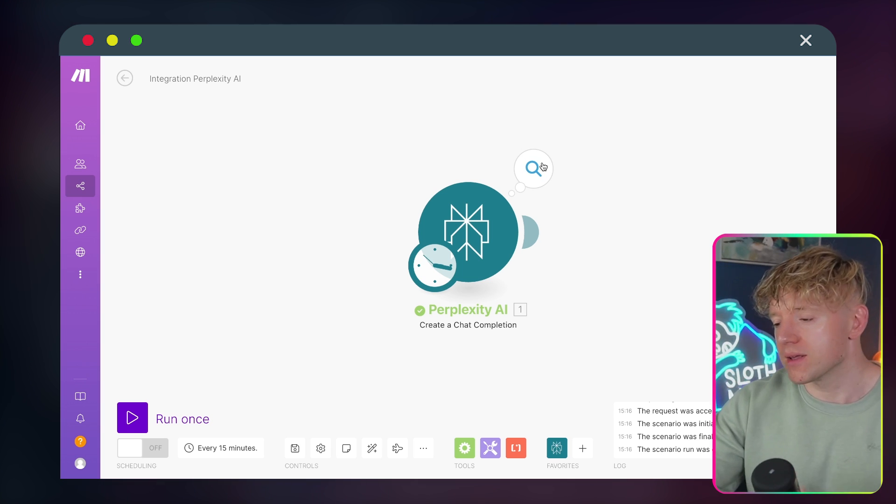
- Open the Perplexity AI run output and expand Choices down to the message content
{"action": "left_click", "coordinate": [535, 169]}
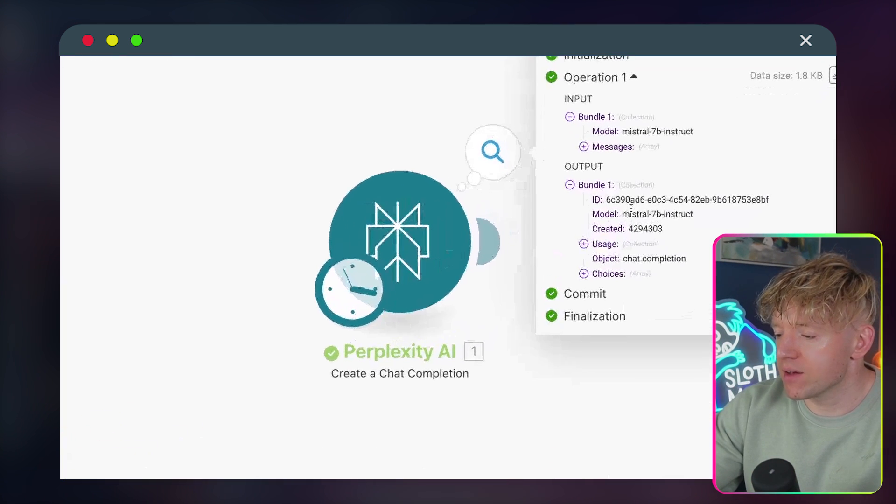
{"action": "left_click", "coordinate": [583, 273]}
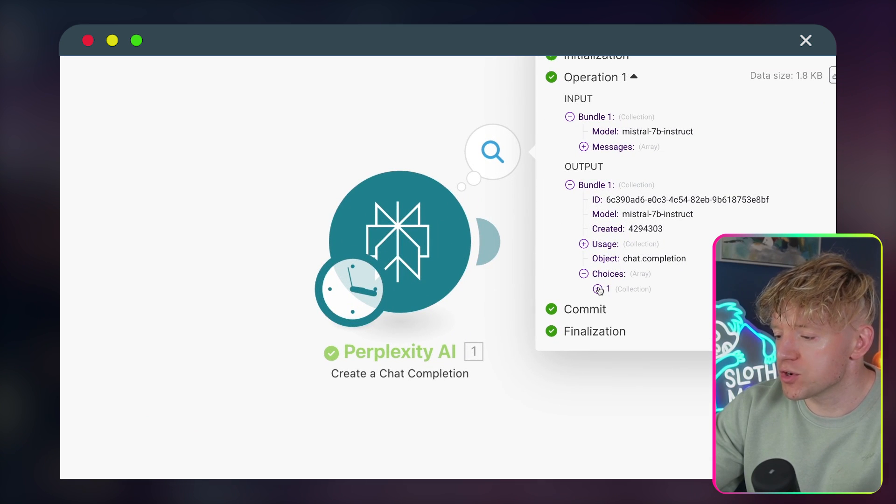
{"action": "left_click", "coordinate": [598, 289]}
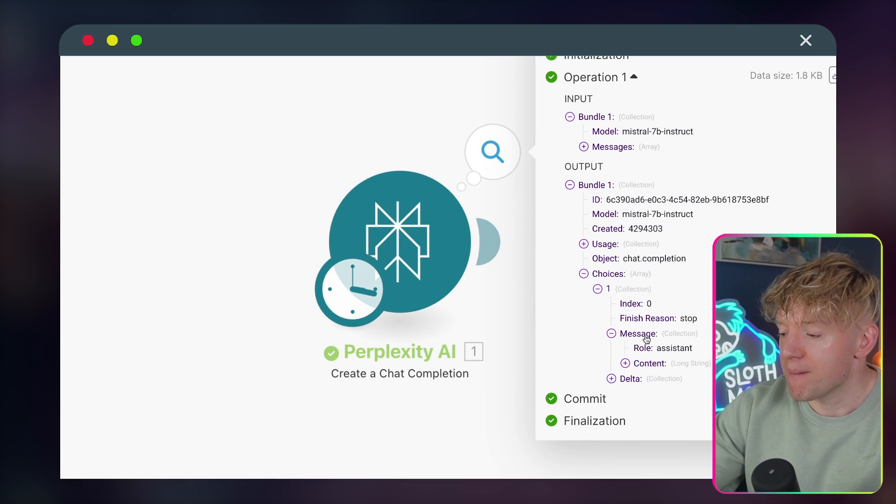
{"action": "left_click", "coordinate": [611, 363]}
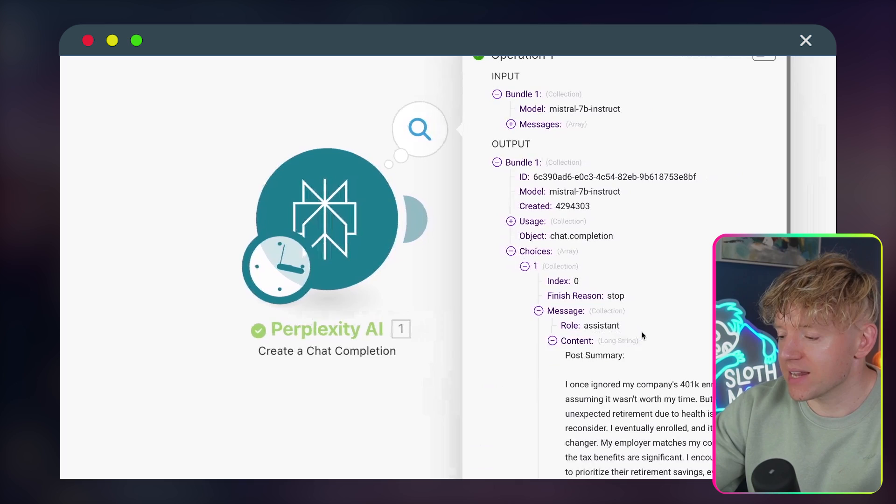
- Read through the returned Post Summary, Perspective and Data text
{"action": "scroll", "scroll_direction": "down", "scroll_amount": 3}
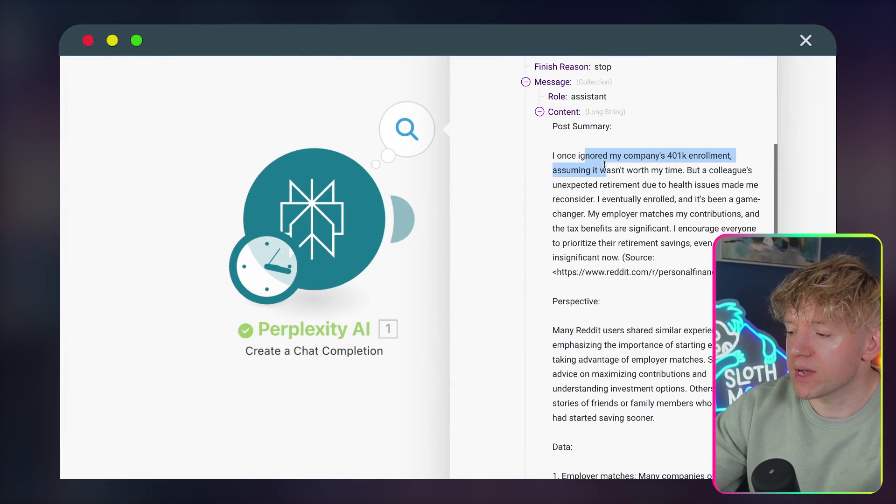
{"action": "left_click_drag", "start_coordinate": [604, 170], "coordinate": [674, 170]}
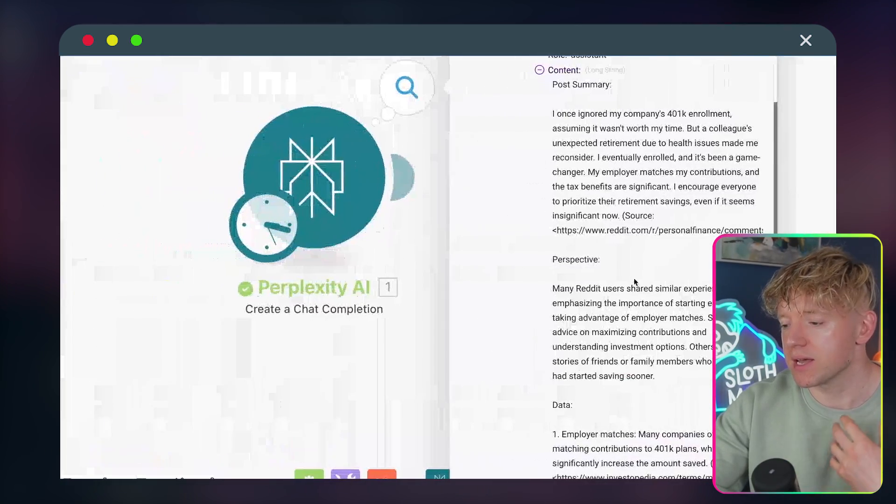
{"action": "scroll", "scroll_direction": "down", "scroll_amount": 3}
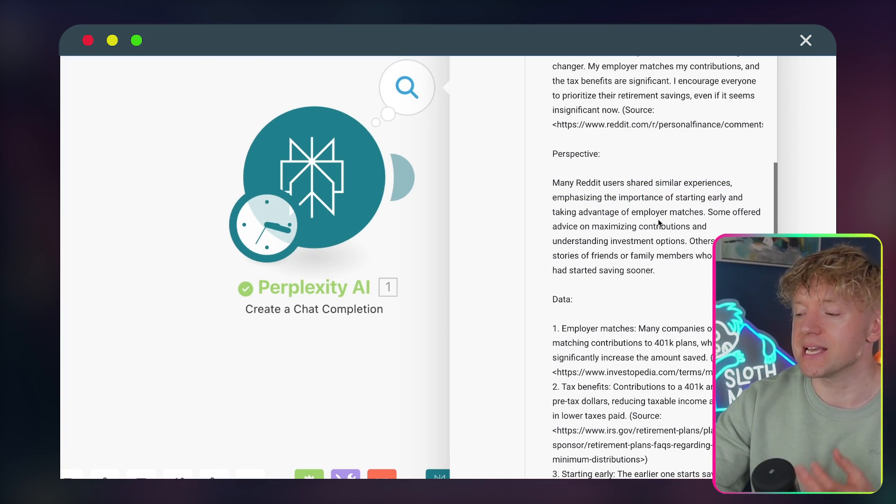
{"action": "scroll", "scroll_direction": "down", "scroll_amount": 3}
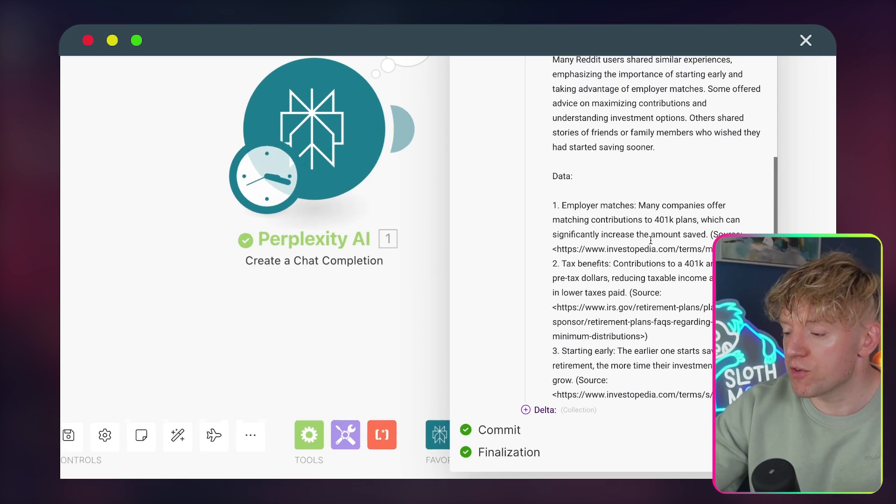
{"action": "double_click", "coordinate": [637, 263]}
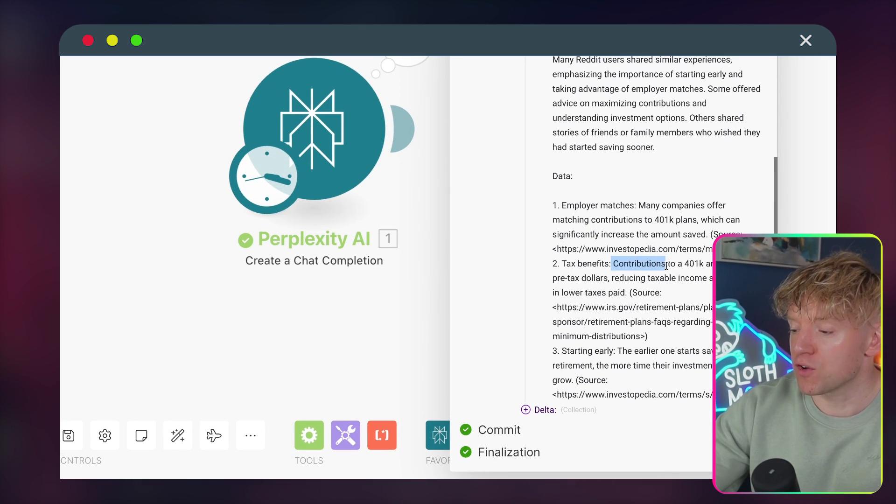
{"action": "left_click_drag", "start_coordinate": [614, 263], "coordinate": [639, 278]}
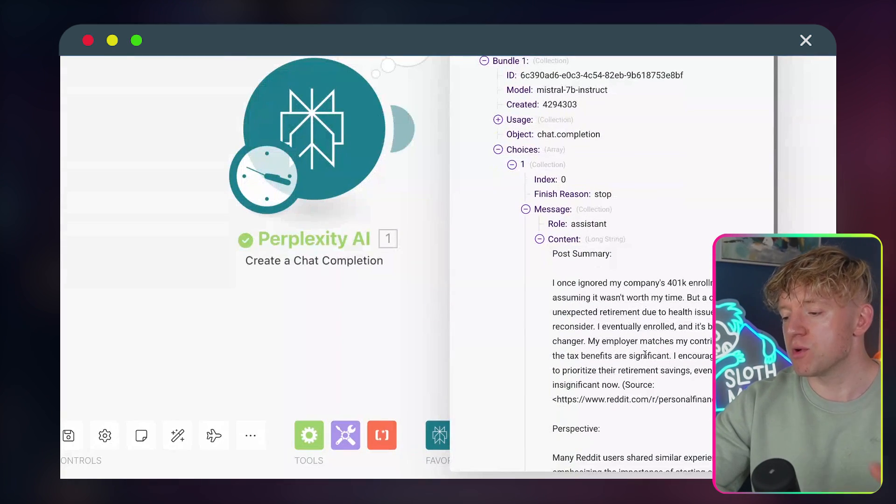
{"action": "scroll", "scroll_direction": "down", "scroll_amount": 3}
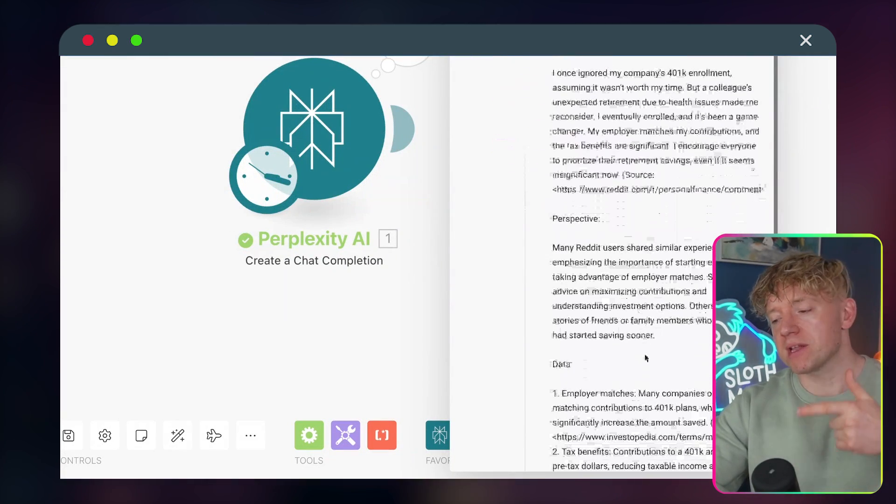
{"action": "scroll", "scroll_direction": "down", "scroll_amount": 3}
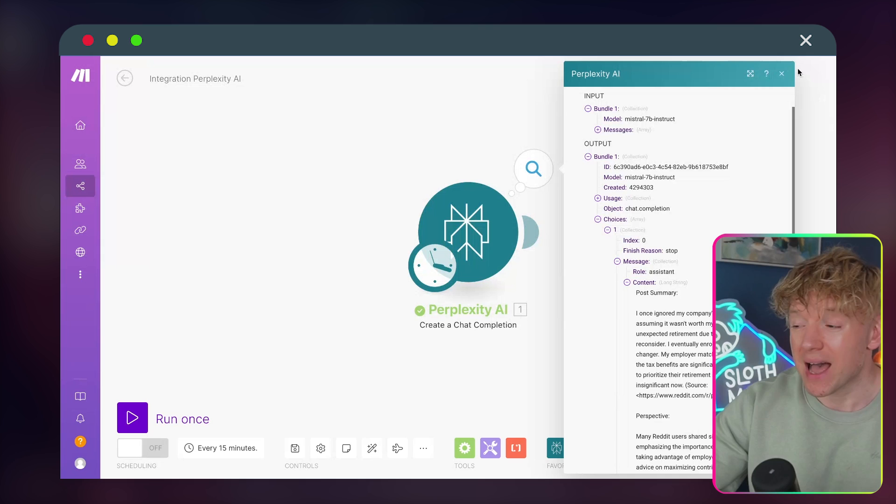
- Close the Perplexity AI output details panel
{"action": "left_click", "coordinate": [781, 73]}
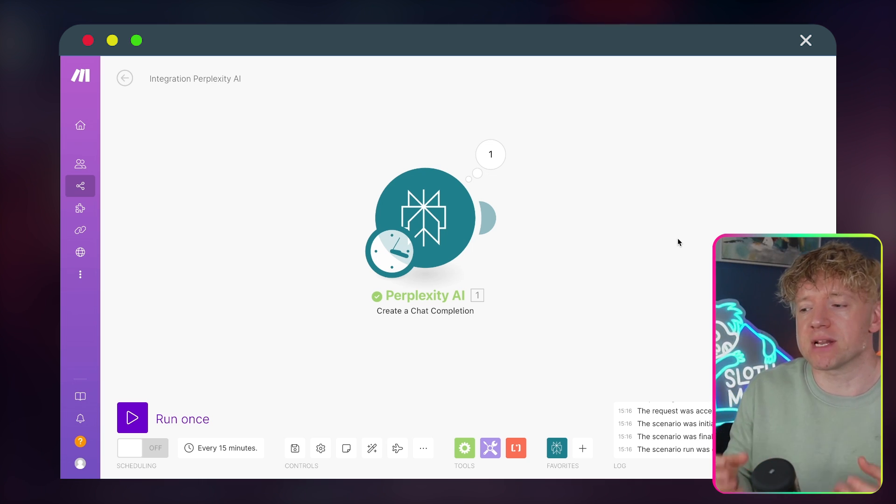
{"action": "mouse_move", "coordinate": [651, 111]}
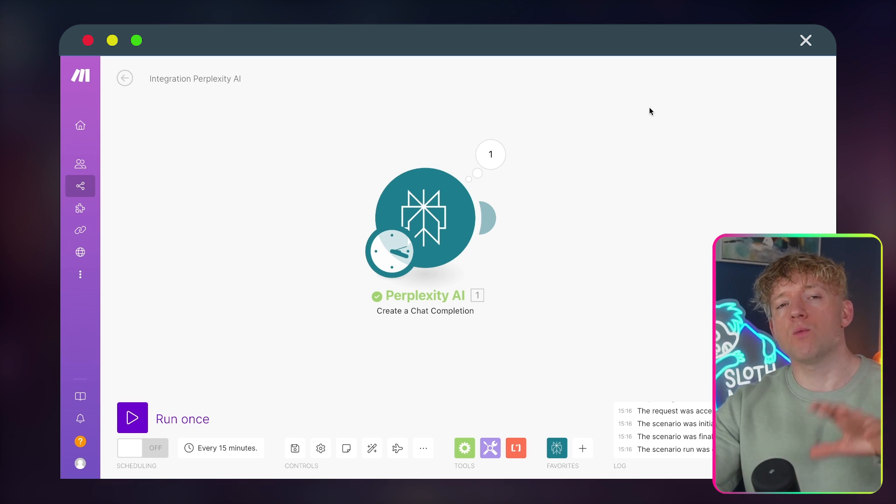
{"action": "mouse_move", "coordinate": [491, 218]}
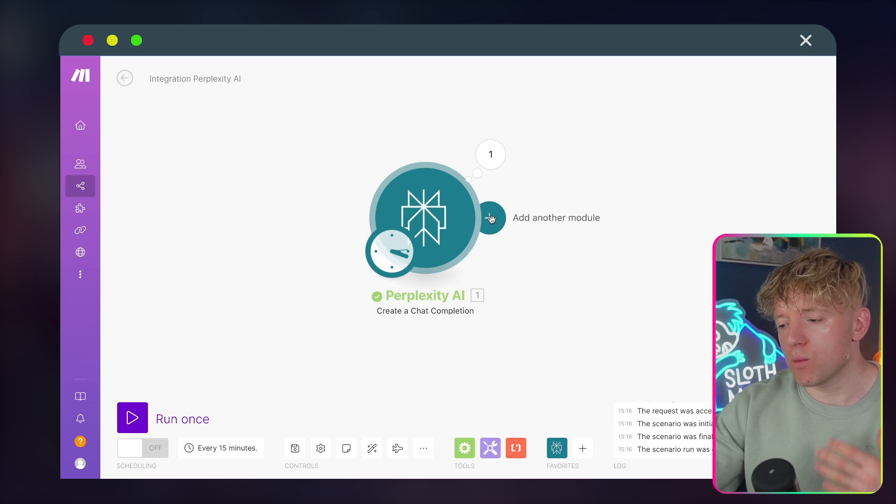
- Add a Google Docs 'Insert a Paragraph to a Document' module after Perplexity AI
{"action": "left_click", "coordinate": [491, 218]}
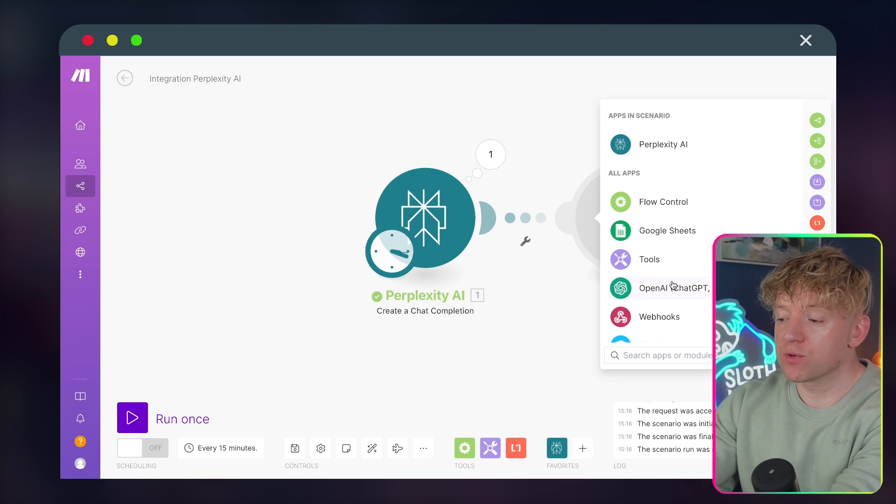
{"action": "type", "text": "google"}
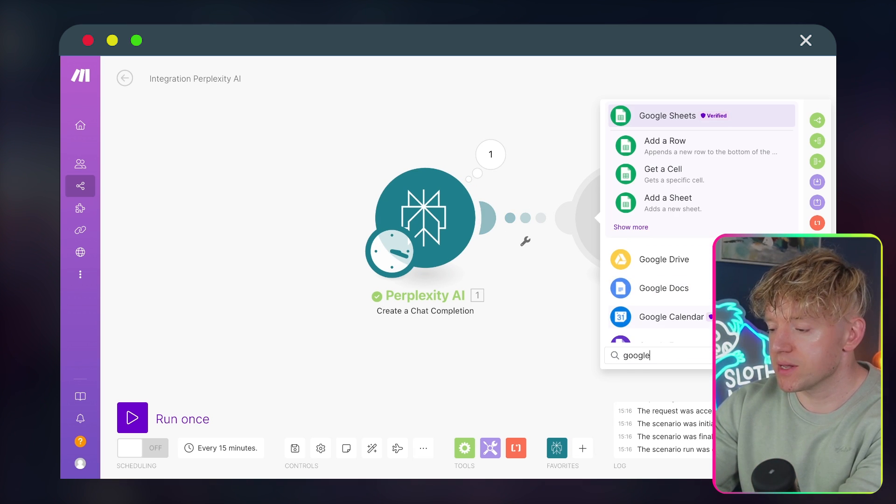
{"action": "left_click", "coordinate": [664, 287]}
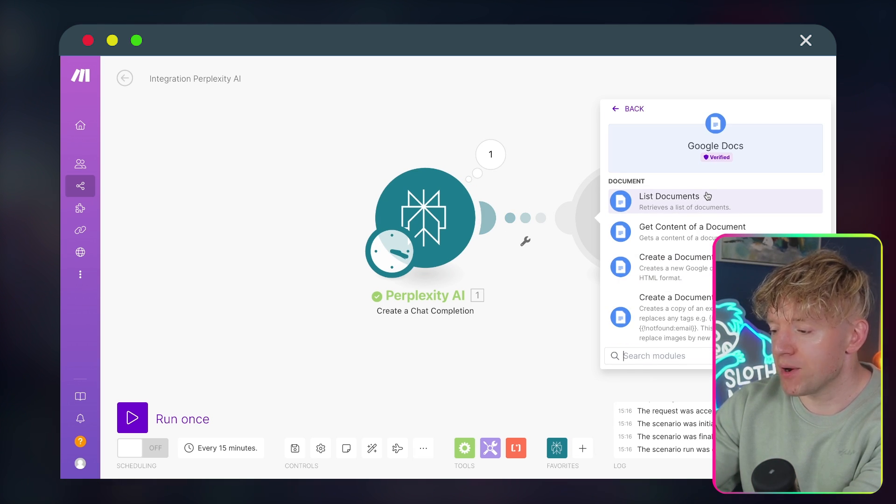
{"action": "scroll", "scroll_direction": "down", "scroll_amount": 3}
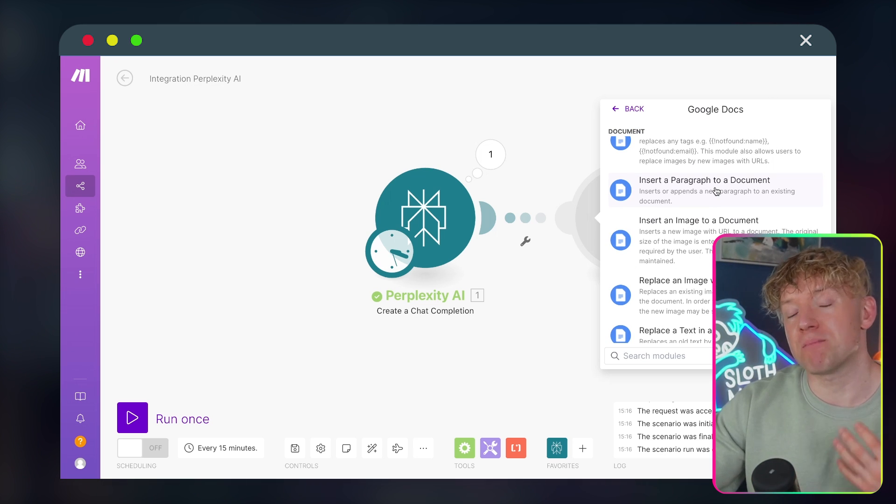
{"action": "left_click", "coordinate": [717, 190]}
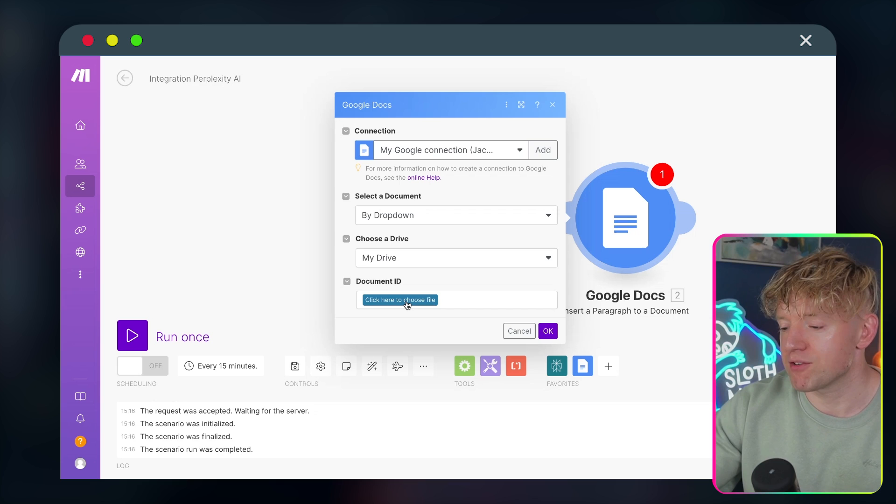
- Target the Content Ideas document and map Perplexity's Choices > Message > Content as appended text
{"action": "left_click", "coordinate": [400, 300]}
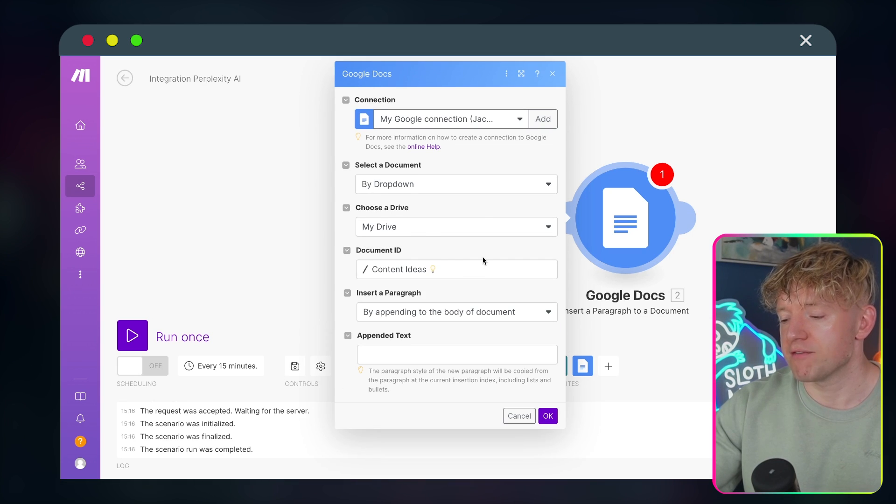
{"action": "mouse_move", "coordinate": [483, 247]}
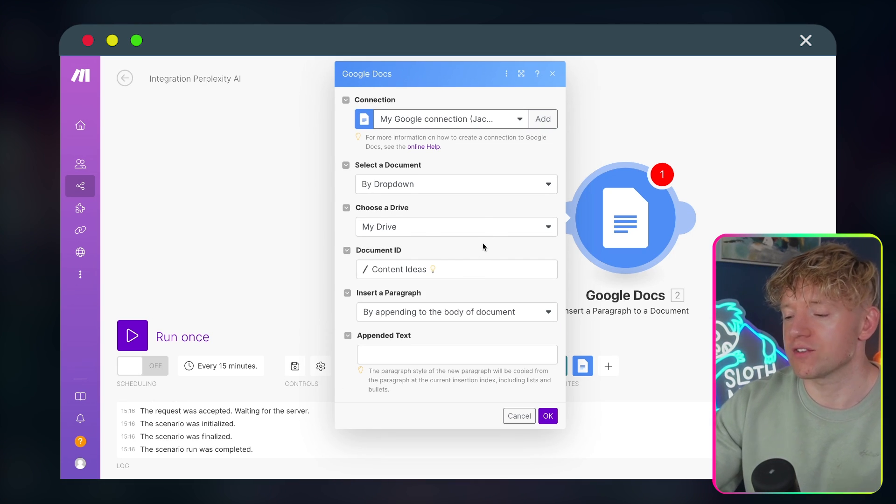
{"action": "left_click", "coordinate": [450, 355]}
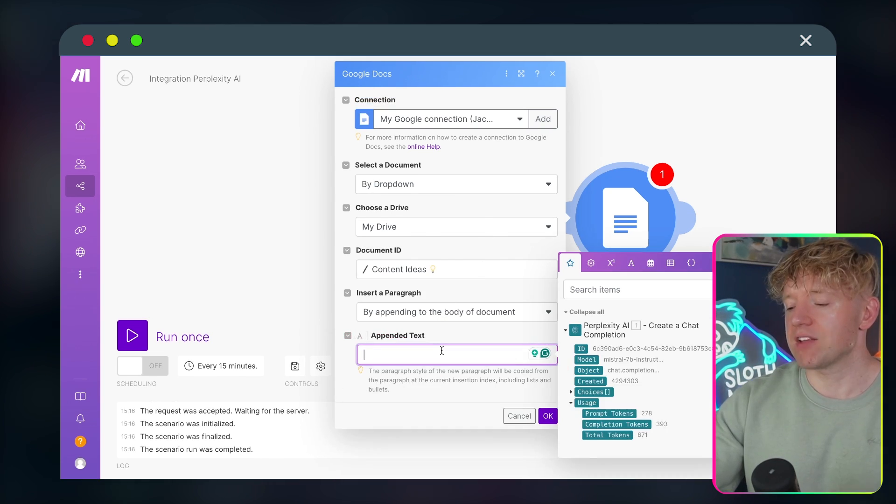
{"action": "mouse_move", "coordinate": [602, 357]}
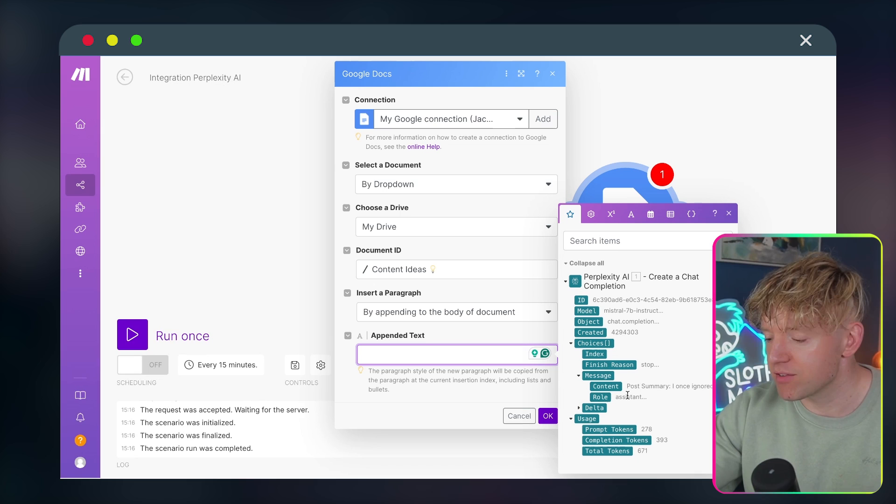
{"action": "left_click", "coordinate": [605, 386]}
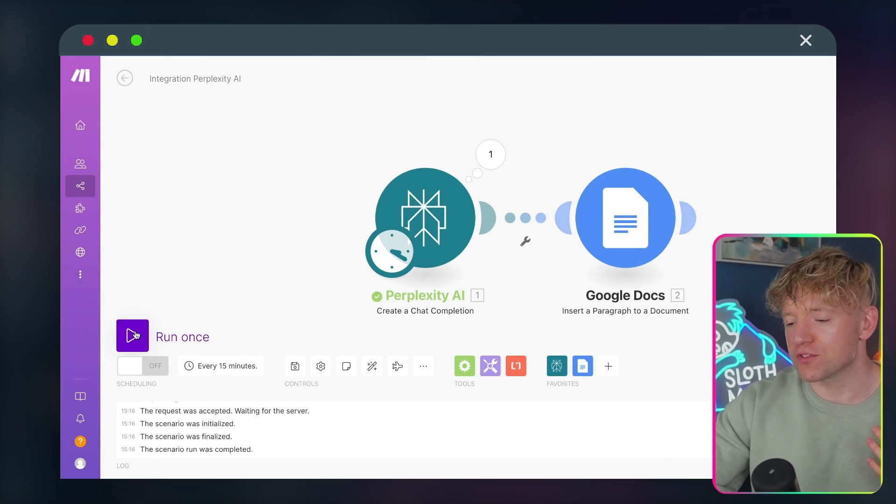
- Run the scenario once to append the Perplexity summary to the Content Ideas doc
{"action": "left_click", "coordinate": [132, 336]}
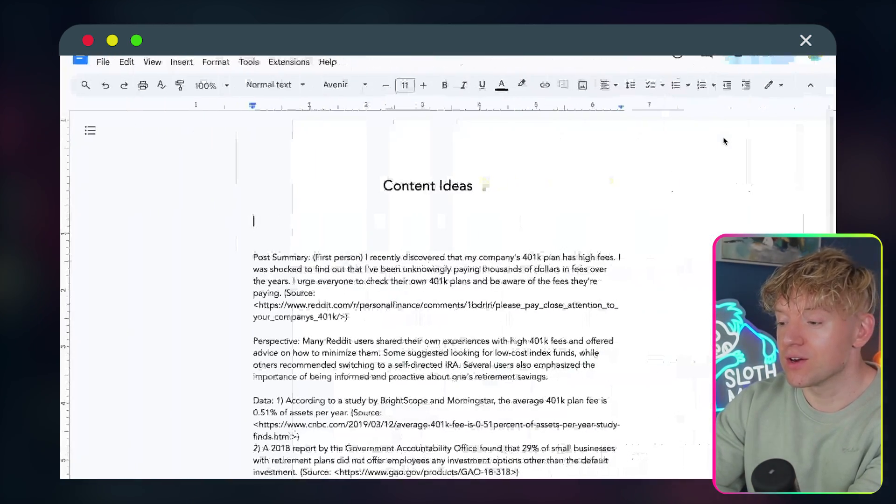
- Scroll the Content Ideas doc and select text in the Perspective paragraph for bolding
{"action": "scroll", "scroll_direction": "down", "scroll_amount": 3}
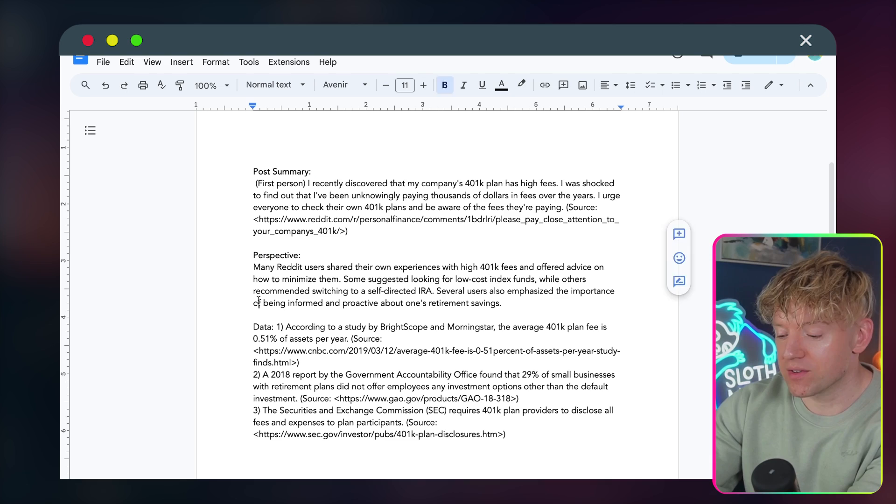
{"action": "double_click", "coordinate": [263, 326]}
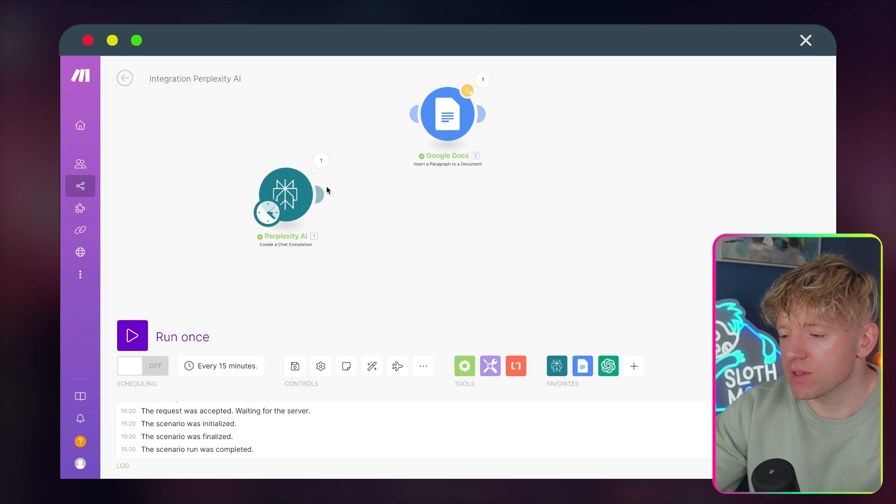
- Insert a Flow Control Router right after the Perplexity AI module
{"action": "left_click", "coordinate": [394, 194]}
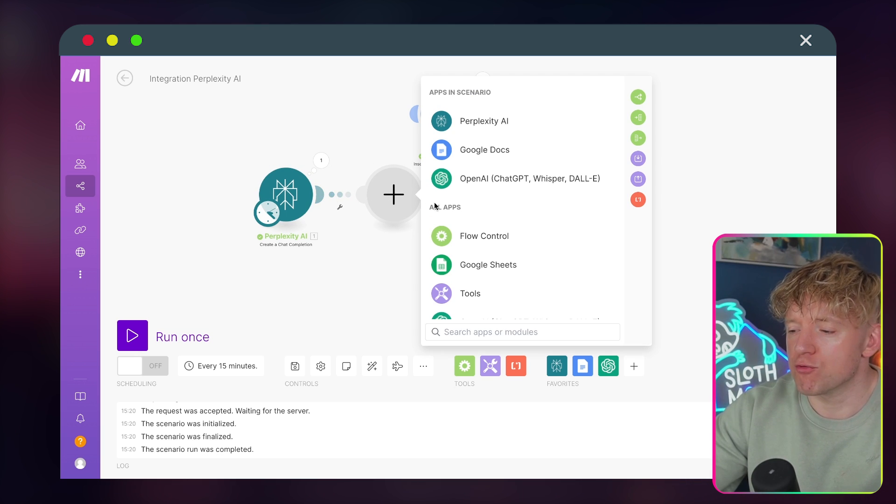
{"action": "mouse_move", "coordinate": [506, 233]}
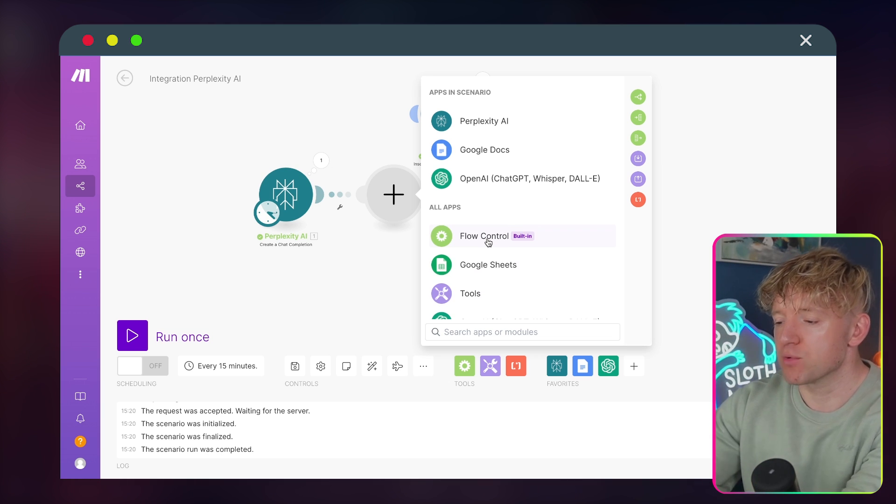
{"action": "left_click", "coordinate": [484, 236]}
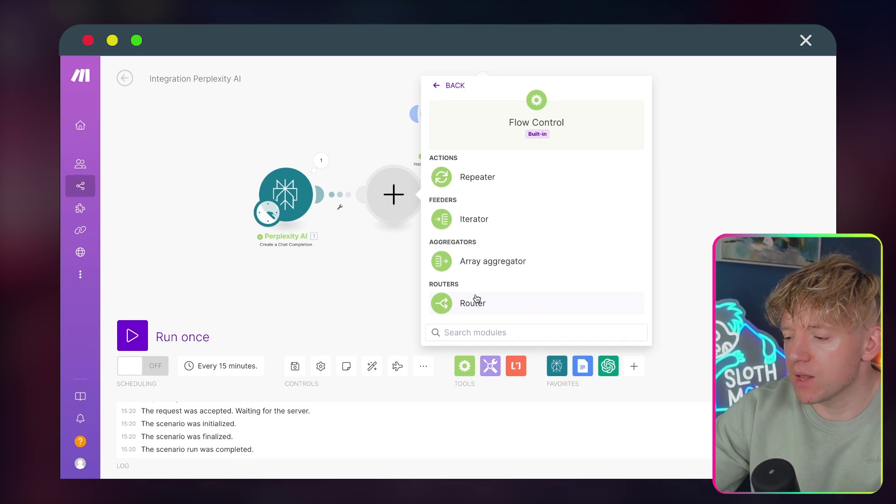
{"action": "left_click", "coordinate": [472, 302]}
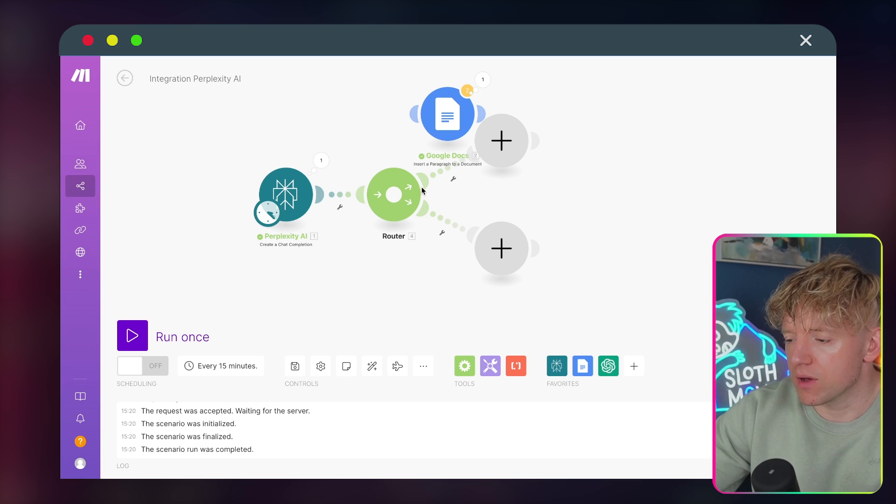
{"action": "mouse_move", "coordinate": [462, 158]}
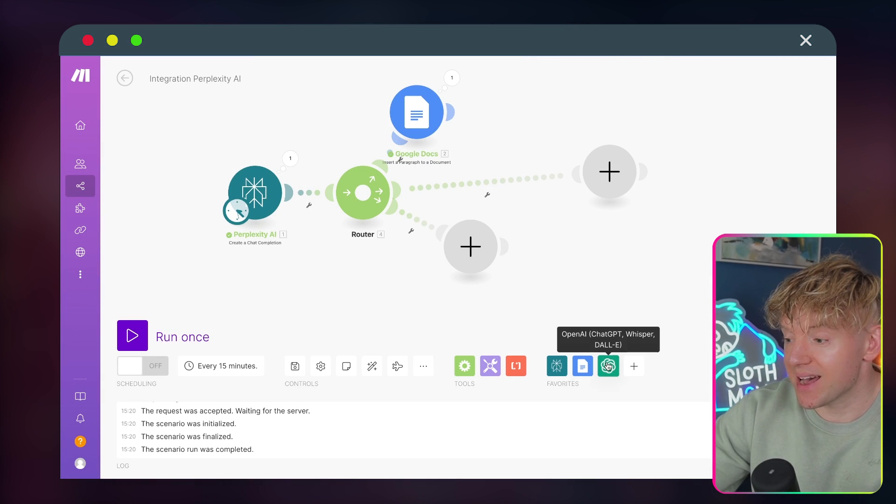
- Add an OpenAI 'Message an Assistant' module on the Router's empty branch
{"action": "left_click", "coordinate": [608, 366]}
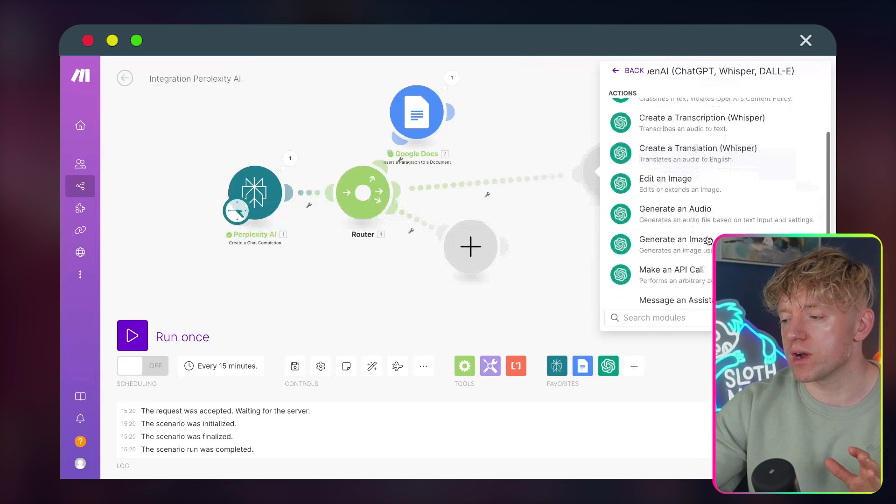
{"action": "scroll", "scroll_direction": "down", "scroll_amount": 3}
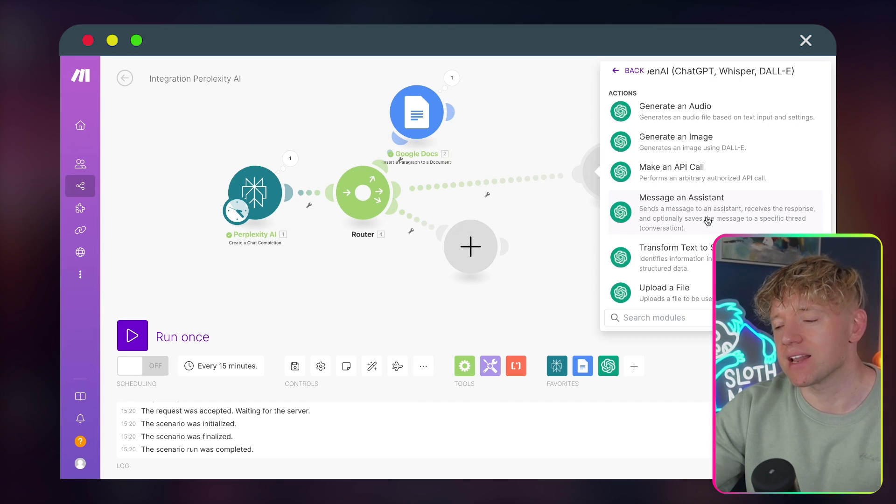
{"action": "left_click", "coordinate": [675, 197]}
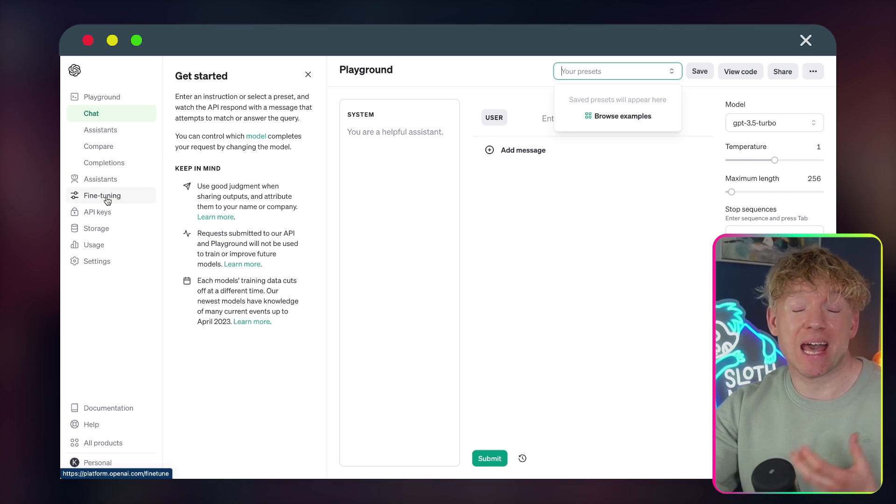
{"action": "mouse_move", "coordinate": [111, 217]}
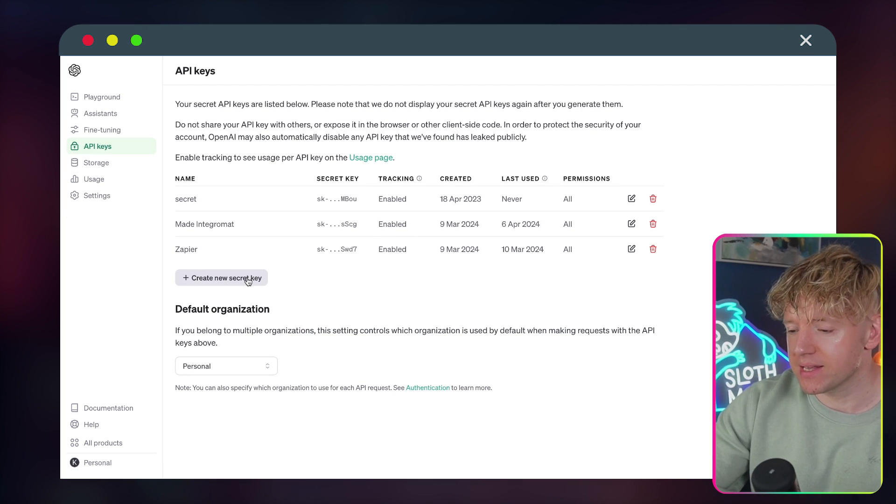
{"action": "mouse_move", "coordinate": [238, 286]}
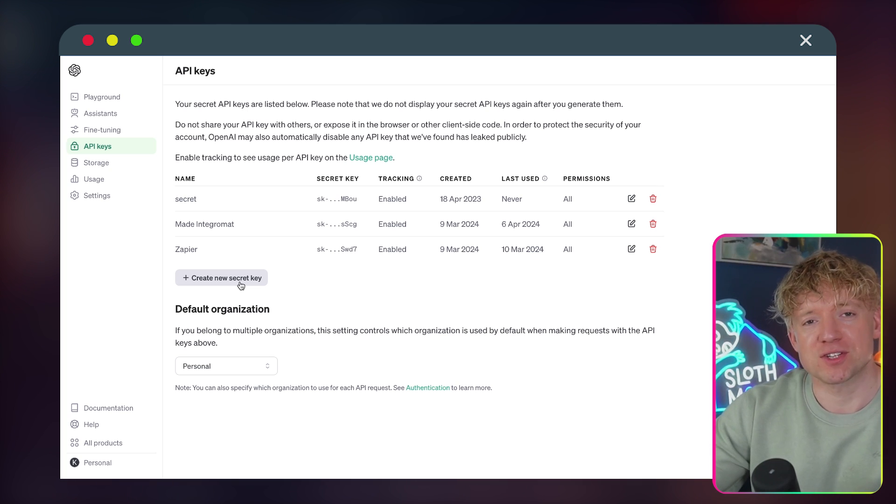
{"action": "mouse_move", "coordinate": [212, 239]}
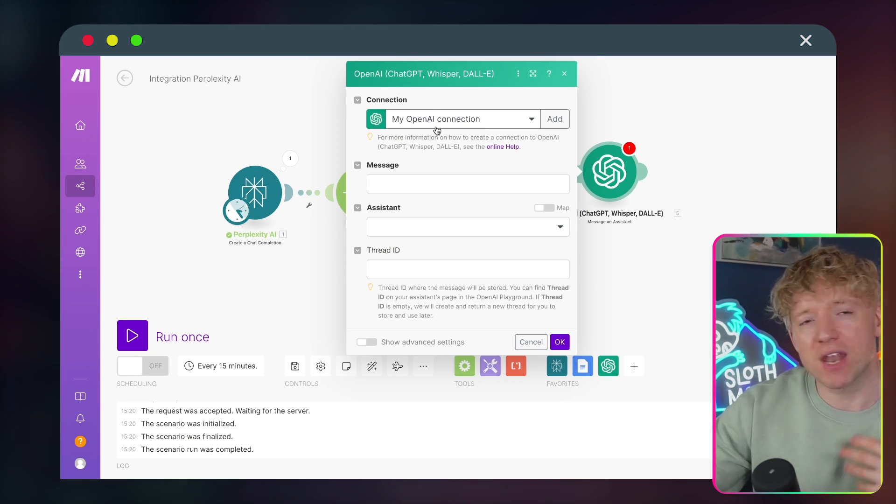
{"action": "mouse_move", "coordinate": [437, 131]}
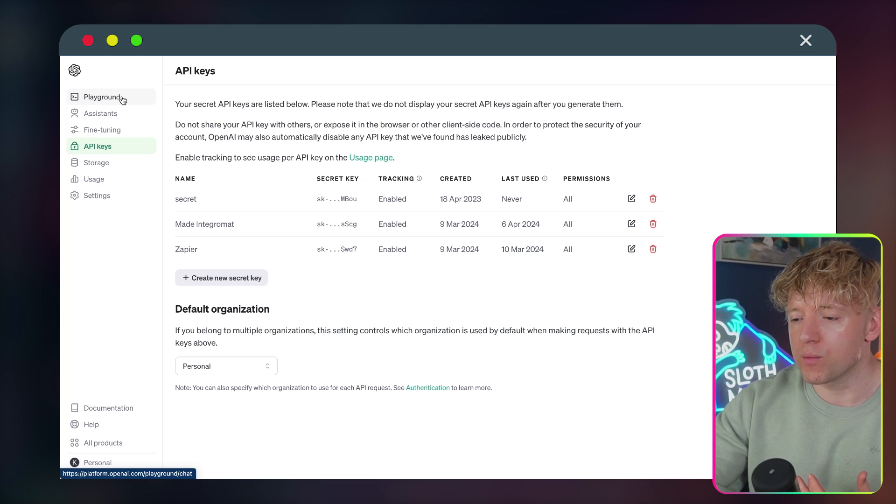
{"action": "mouse_move", "coordinate": [120, 114]}
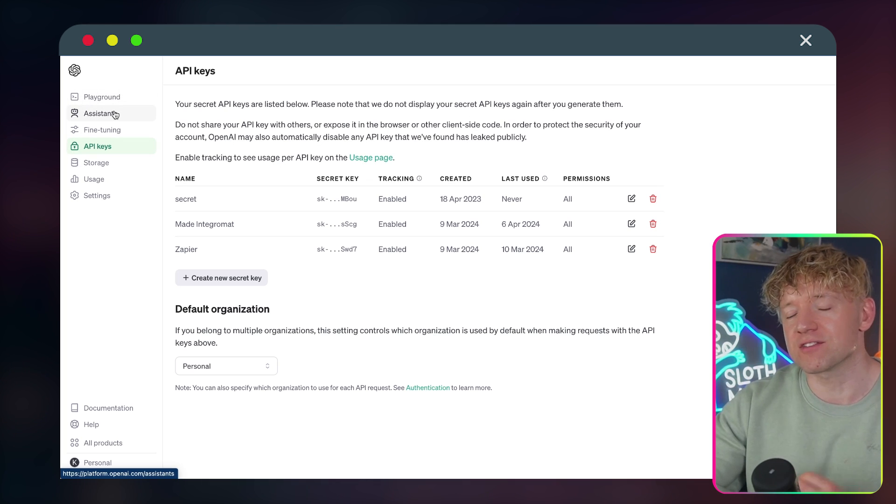
- Create a new untitled assistant from the OpenAI Assistants page
{"action": "left_click", "coordinate": [100, 113]}
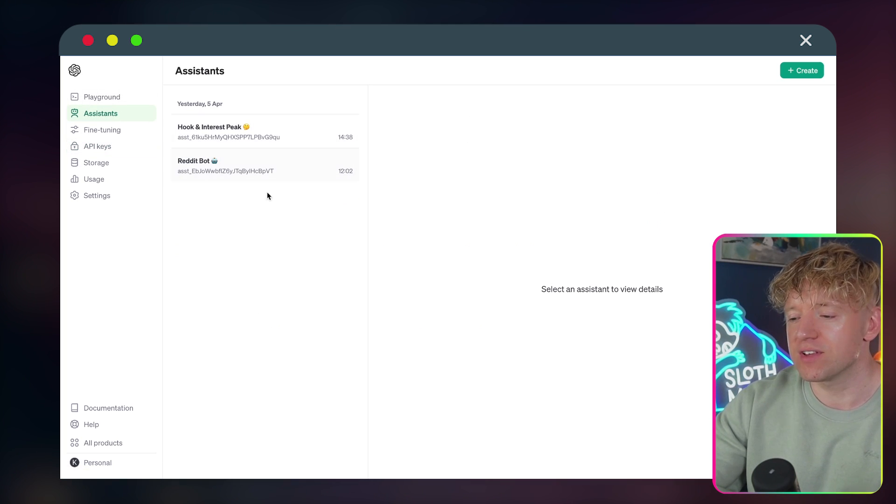
{"action": "mouse_move", "coordinate": [291, 248]}
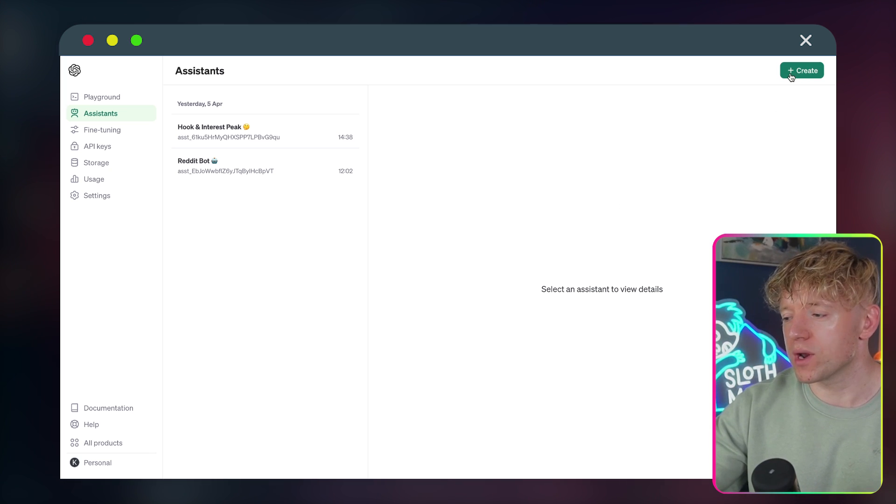
{"action": "left_click", "coordinate": [801, 70]}
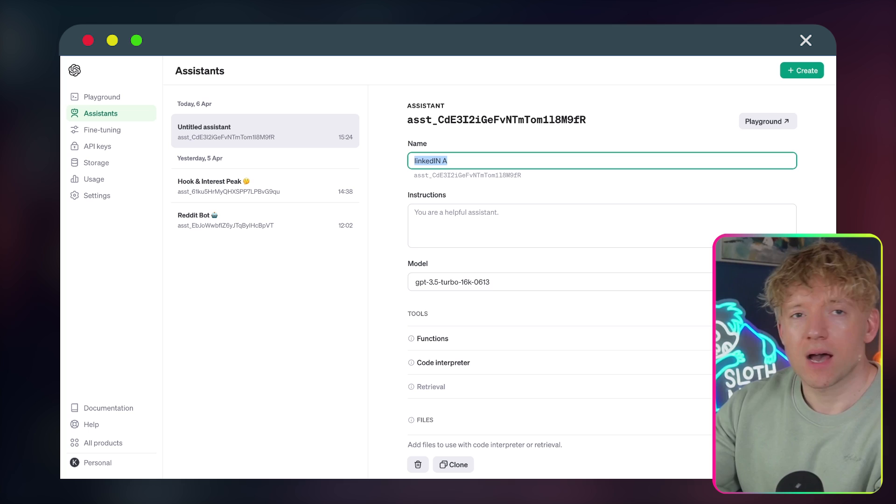
- Enter 'LinkedIN Bot' as the new assistant's name
{"action": "type", "text": "LinkedI"}
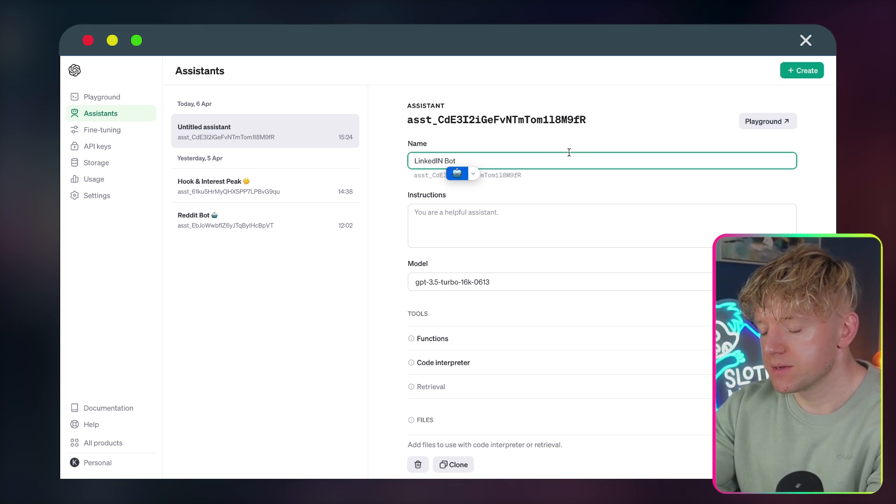
{"action": "mouse_move", "coordinate": [457, 214]}
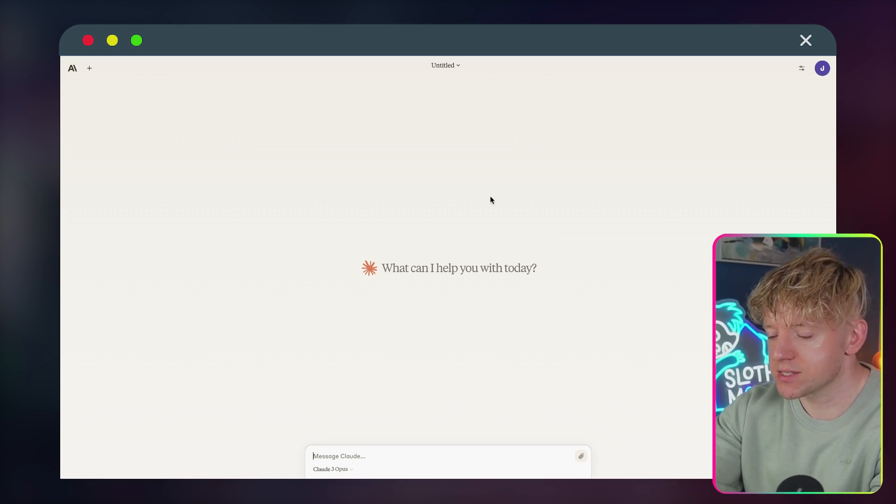
- Send Claude the prompt asking for LinkedIn-post bot instructions, with pasted reference articles
{"action": "type", "text": "Your role is to create instructions for a custom bot..."}
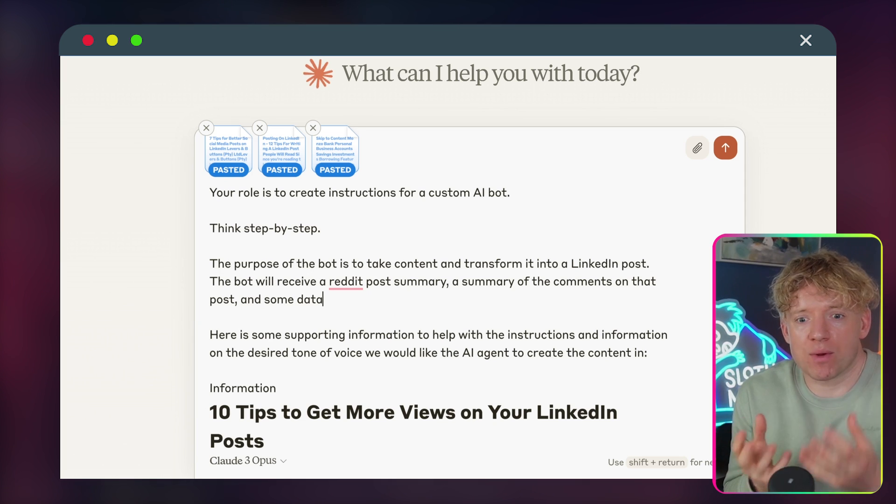
{"action": "mouse_move", "coordinate": [671, 89]}
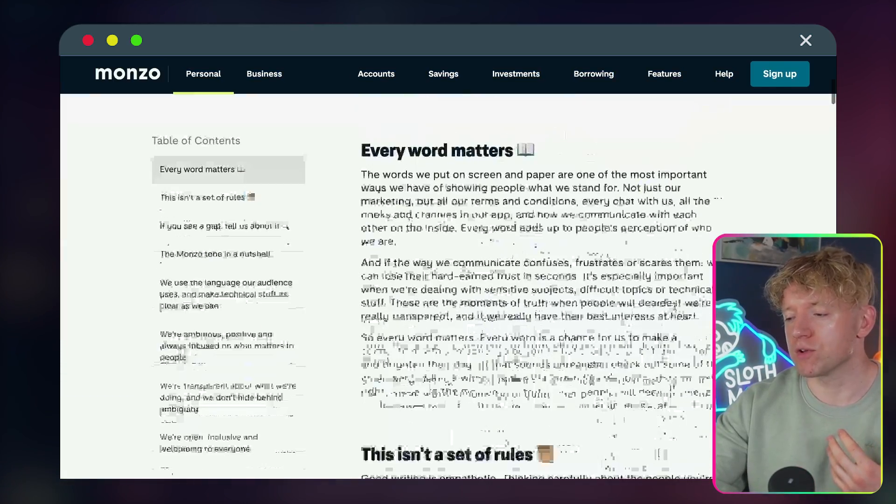
{"action": "scroll", "scroll_direction": "down", "scroll_amount": 3}
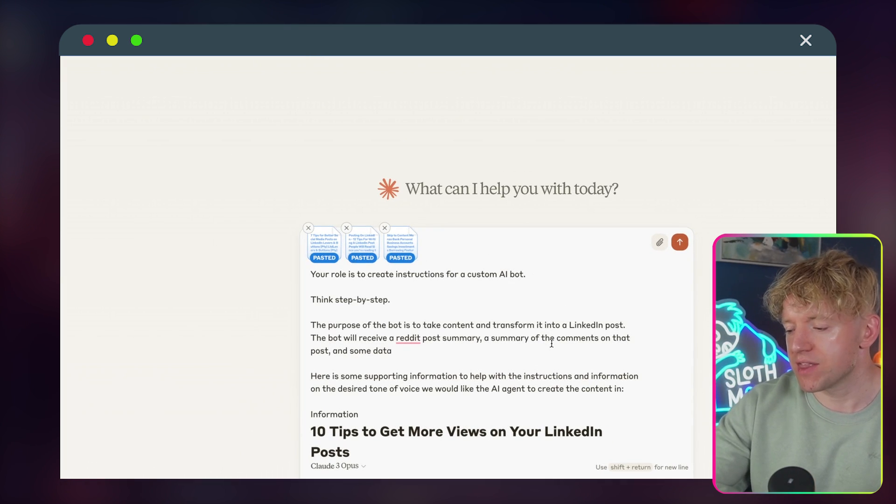
{"action": "left_click", "coordinate": [680, 242]}
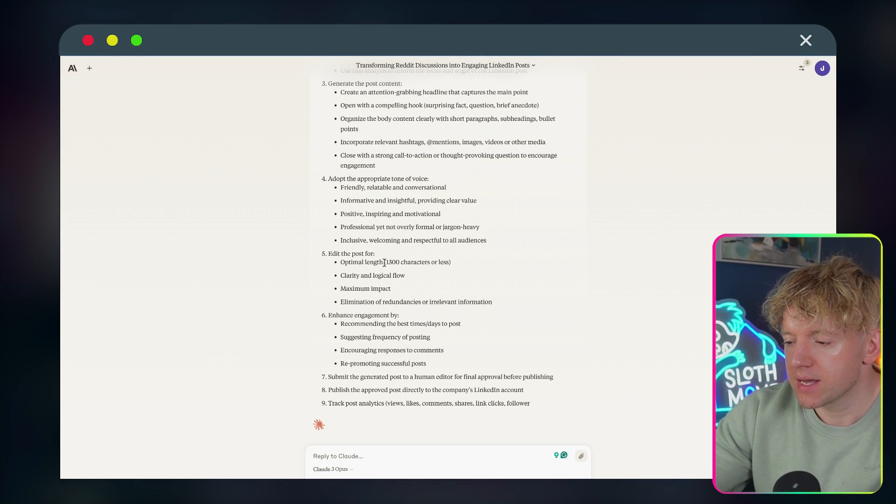
- Review Claude's refined instructions with Tone, Post Structure and Editing sections, and select them
{"action": "scroll", "scroll_direction": "down", "scroll_amount": 3}
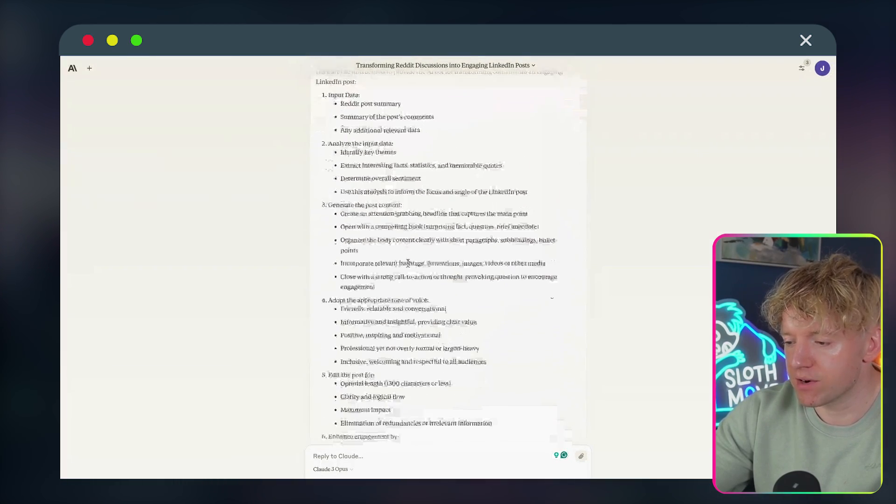
{"action": "scroll", "scroll_direction": "down", "scroll_amount": 3}
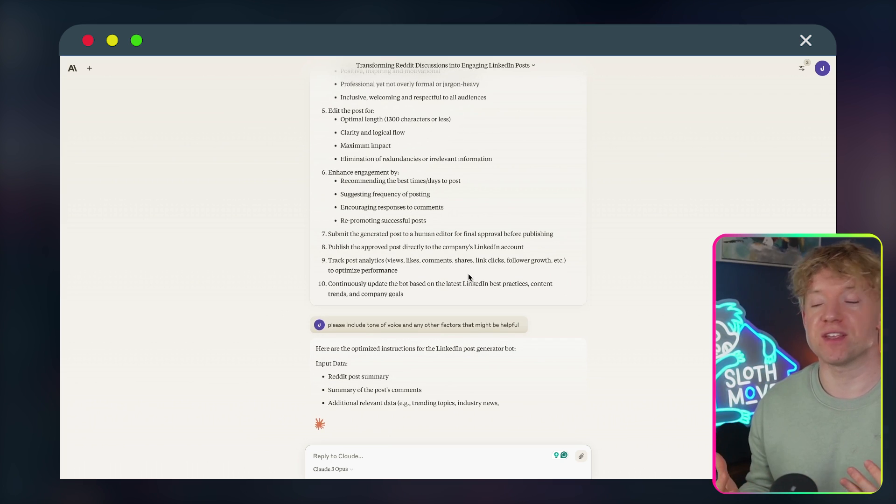
{"action": "scroll", "scroll_direction": "down", "scroll_amount": 3}
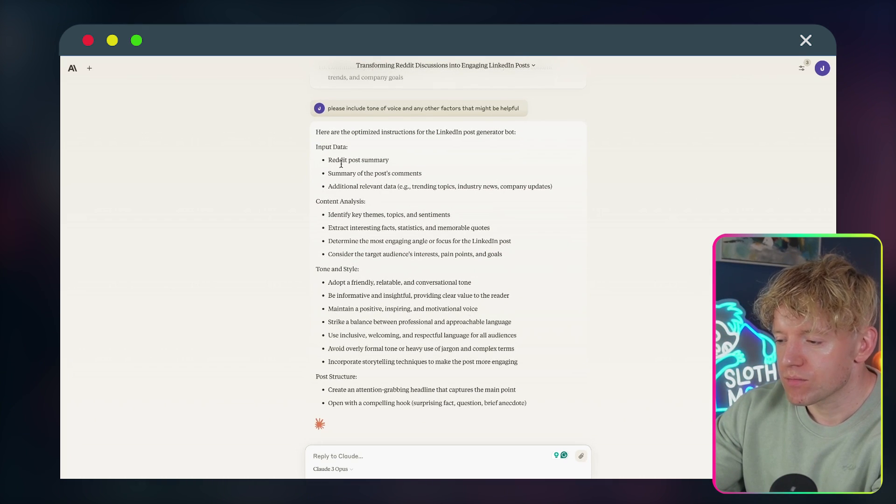
{"action": "scroll", "scroll_direction": "down", "scroll_amount": 3}
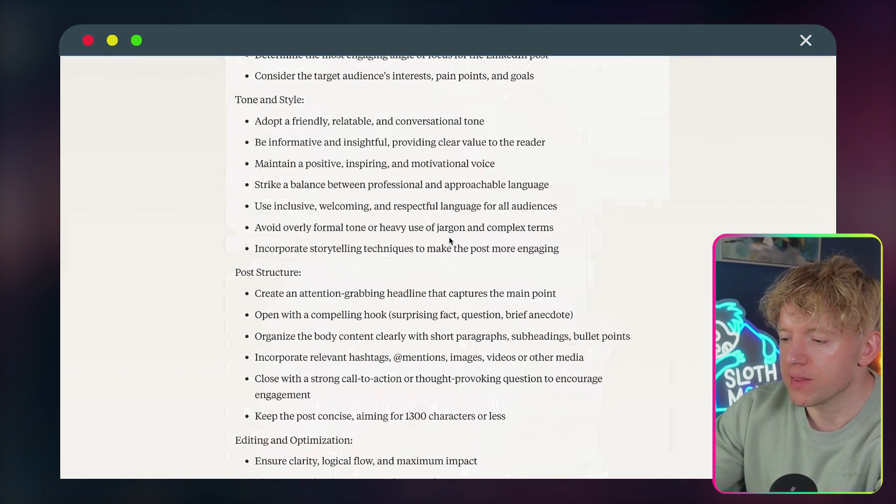
{"action": "scroll", "scroll_direction": "down", "scroll_amount": 3}
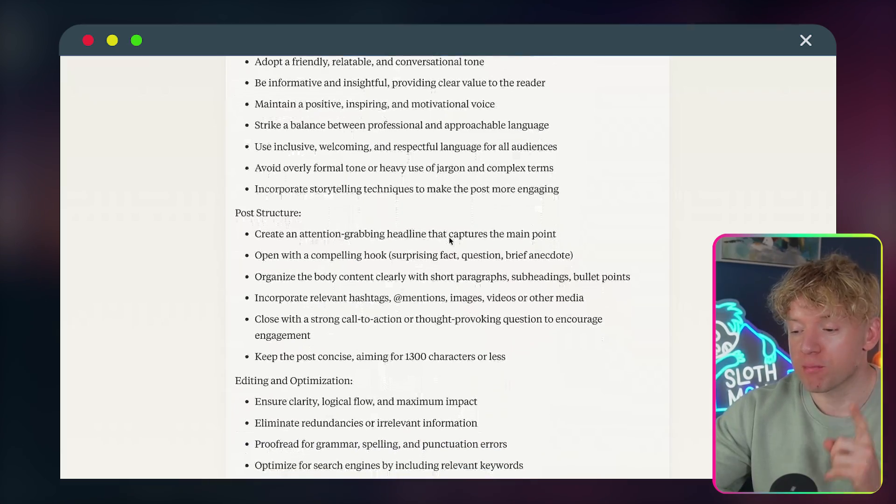
{"action": "scroll", "scroll_direction": "down", "scroll_amount": 3}
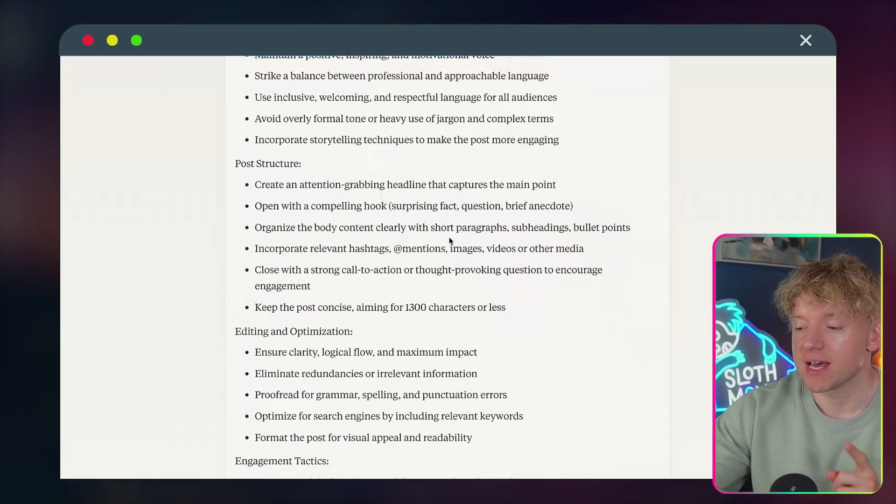
{"action": "scroll", "scroll_direction": "down", "scroll_amount": 3}
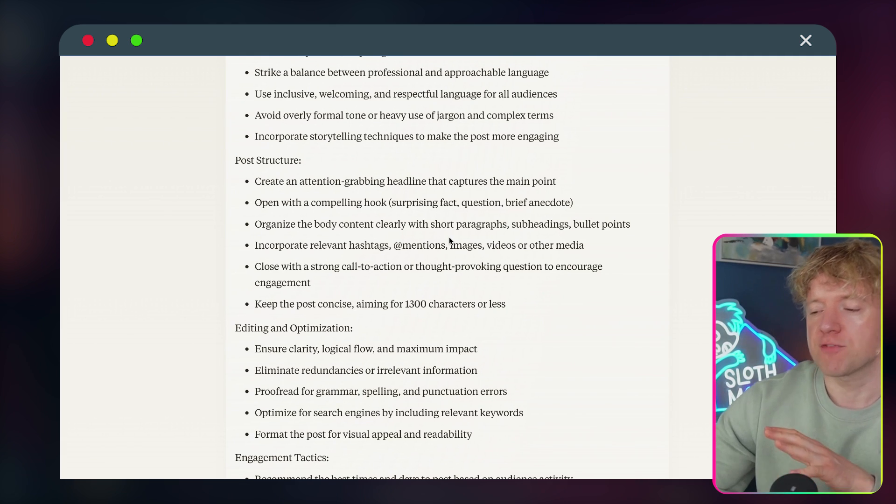
{"action": "mouse_move", "coordinate": [467, 190]}
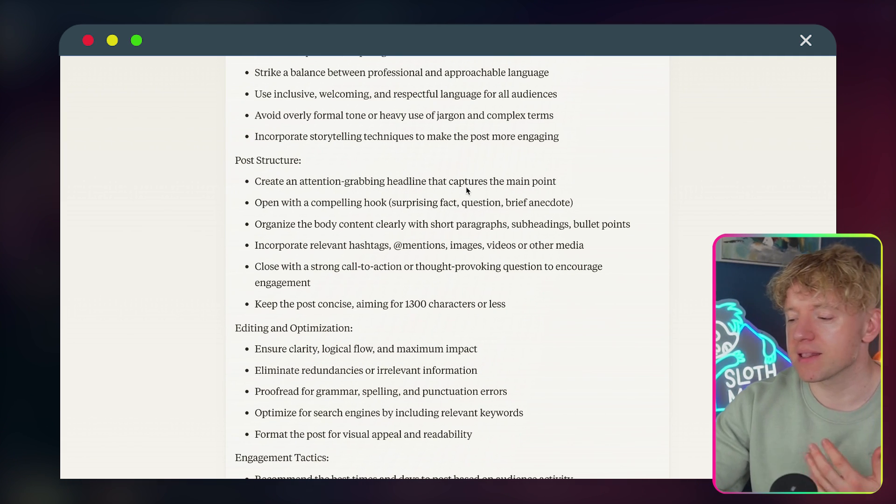
{"action": "double_click", "coordinate": [275, 224]}
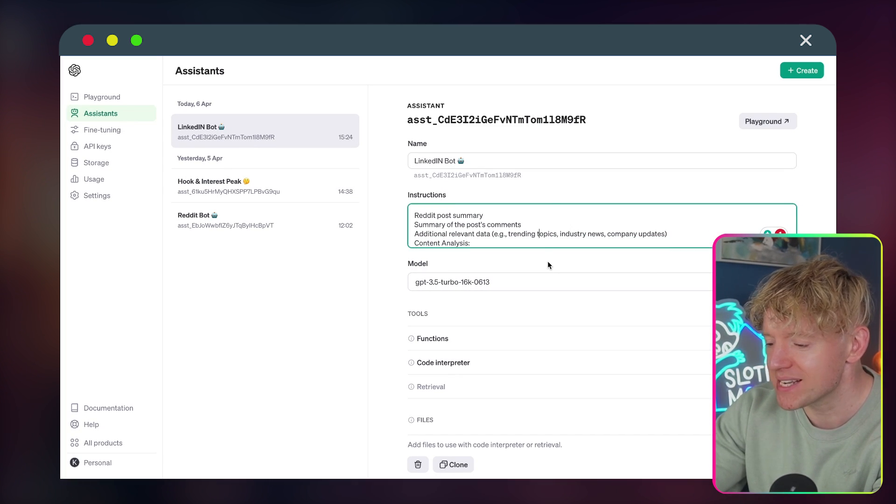
- Switch the LinkedIN Bot assistant's model to gpt-4-turbo-preview
{"action": "left_click", "coordinate": [532, 282]}
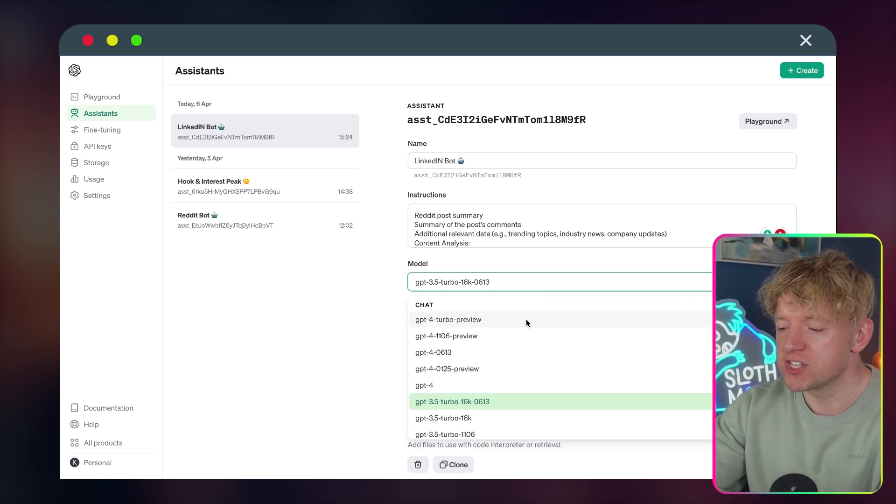
{"action": "left_click", "coordinate": [448, 320]}
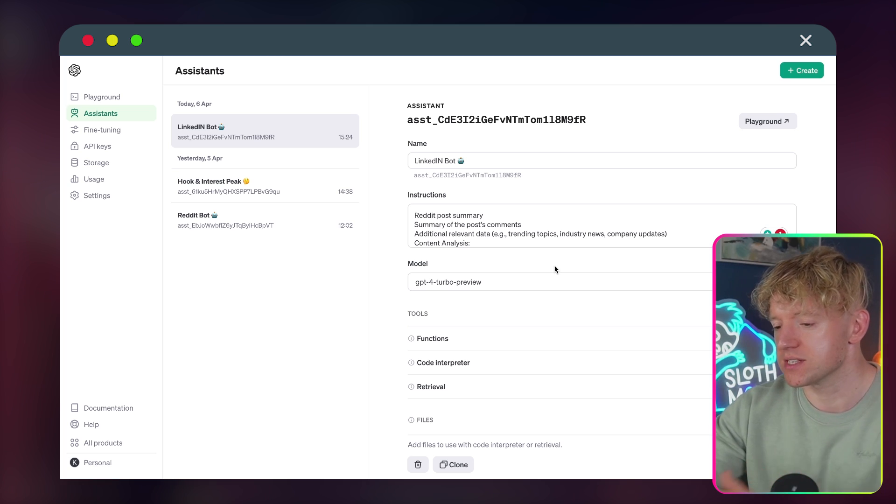
{"action": "mouse_move", "coordinate": [802, 187]}
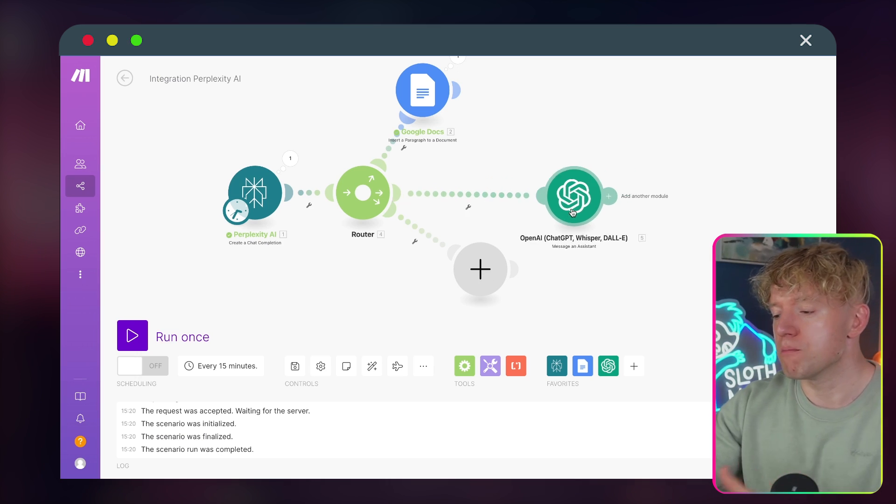
- Map Perplexity's Choices[]: Message.Content into the OpenAI module's Message field
{"action": "left_click", "coordinate": [573, 196]}
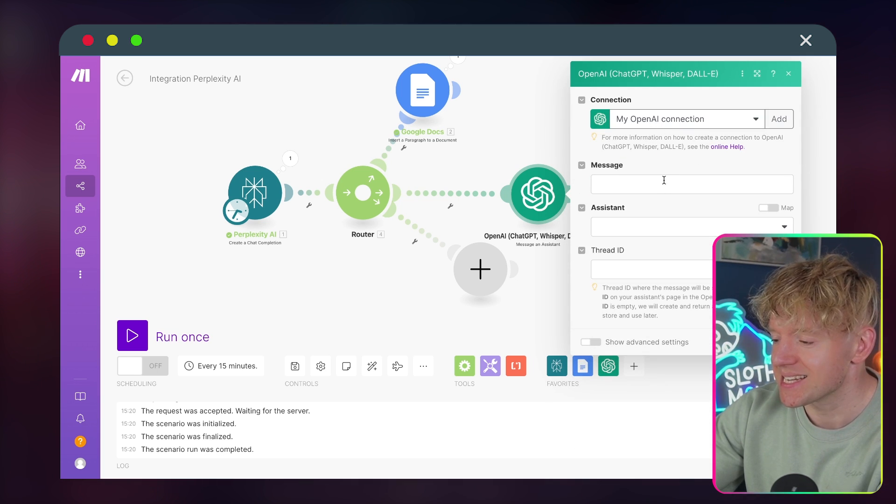
{"action": "left_click", "coordinate": [682, 184]}
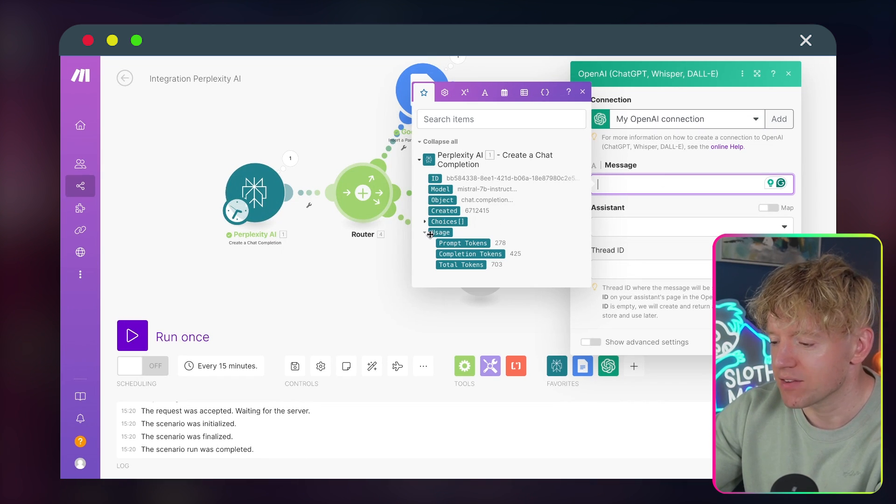
{"action": "left_click", "coordinate": [426, 222]}
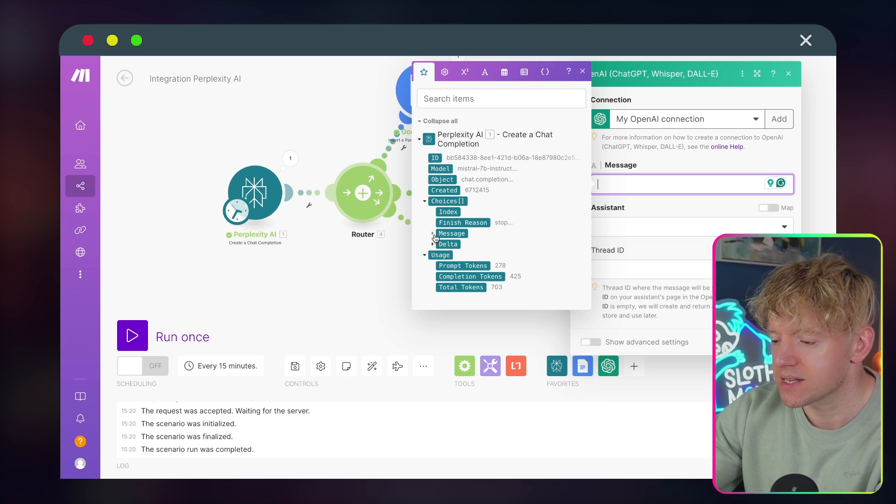
{"action": "left_click", "coordinate": [433, 234]}
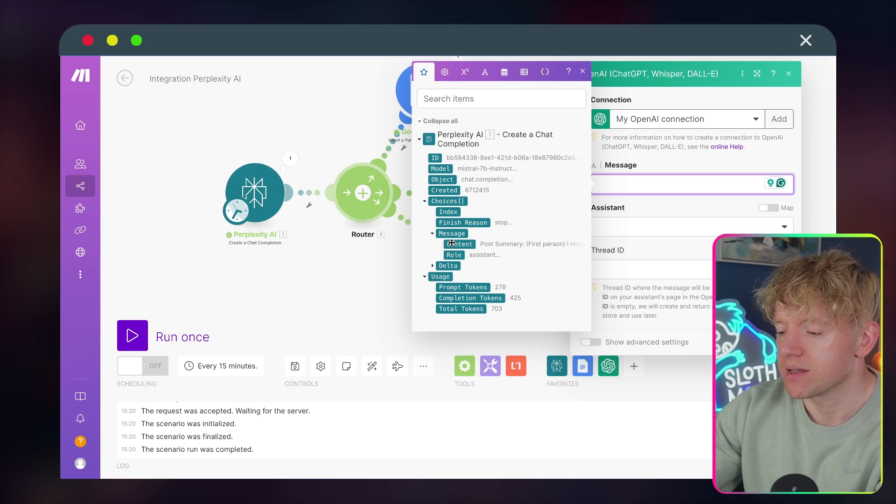
{"action": "left_click", "coordinate": [459, 244]}
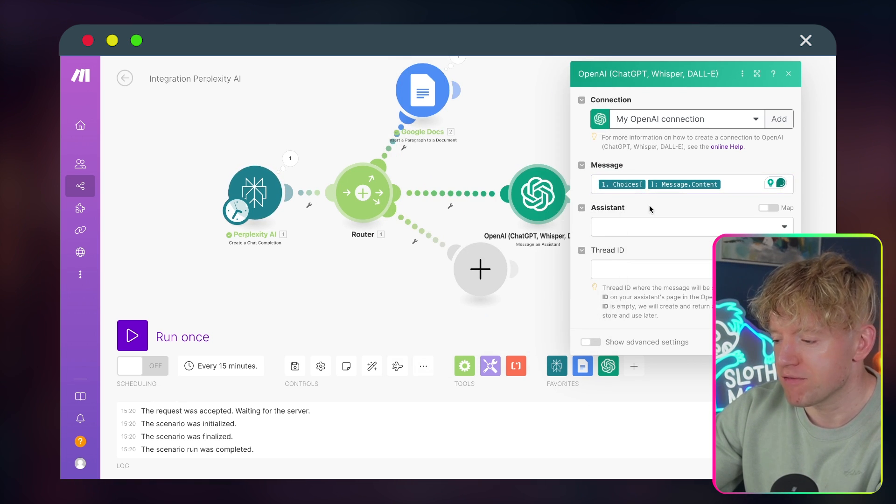
- Select the LinkedIN Bot assistant, save the module, and run the scenario once
{"action": "left_click", "coordinate": [692, 227]}
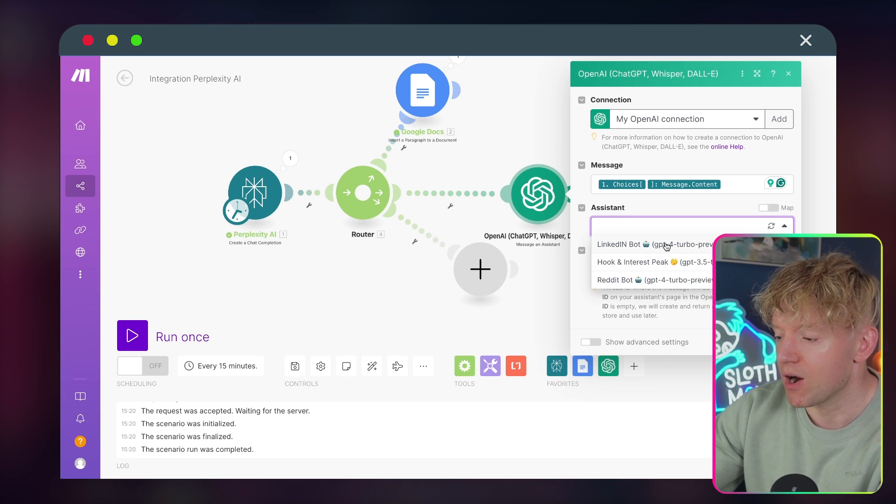
{"action": "left_click", "coordinate": [634, 244]}
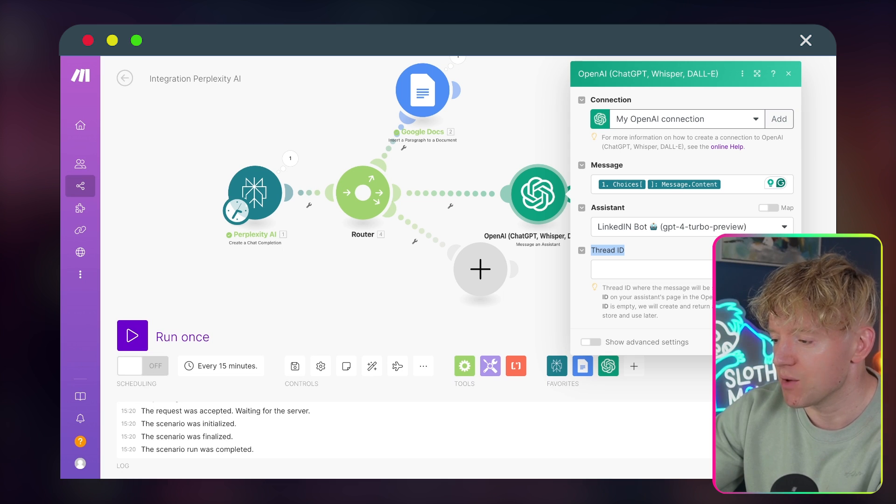
{"action": "left_click", "coordinate": [789, 74]}
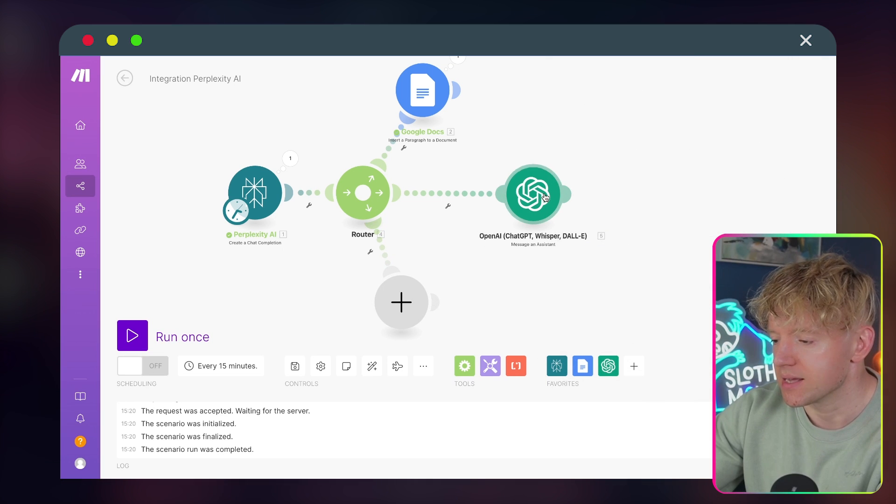
{"action": "left_click", "coordinate": [133, 335]}
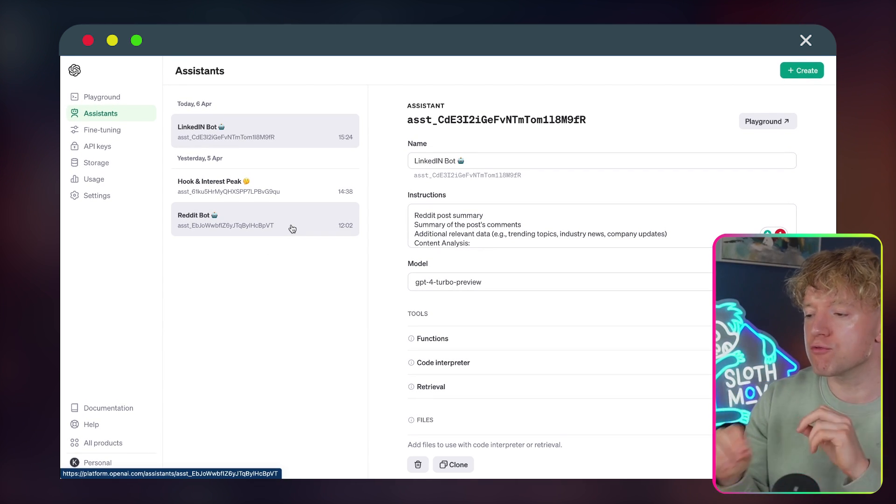
{"action": "mouse_move", "coordinate": [388, 130]}
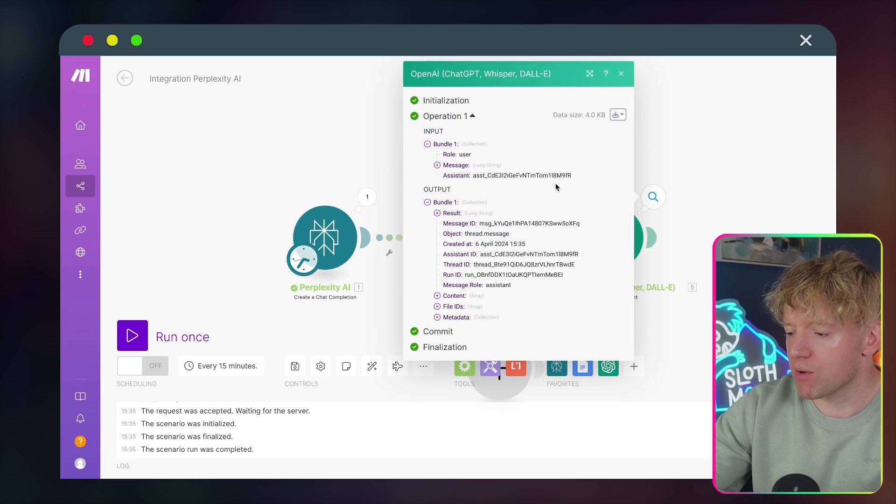
{"action": "mouse_move", "coordinate": [503, 246]}
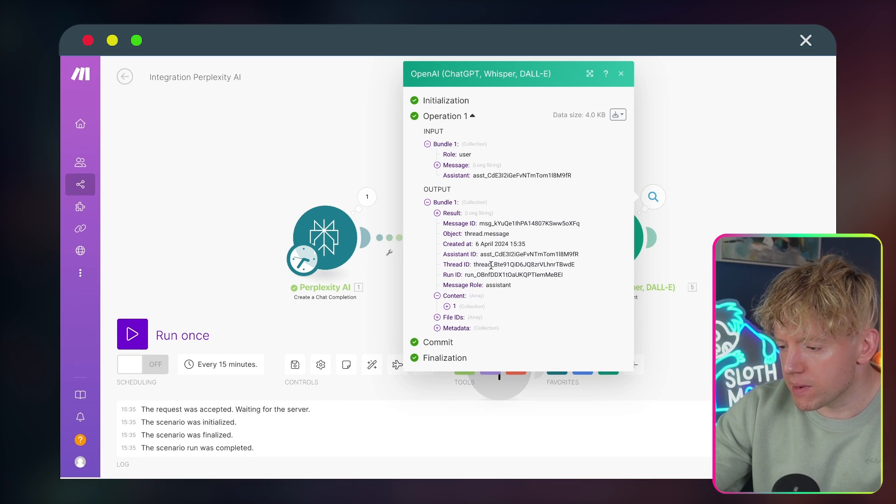
- Expand the OpenAI output to read the 'Don't Miss Out: The Compounding Power of a 401k Plan' post
{"action": "left_click", "coordinate": [447, 306]}
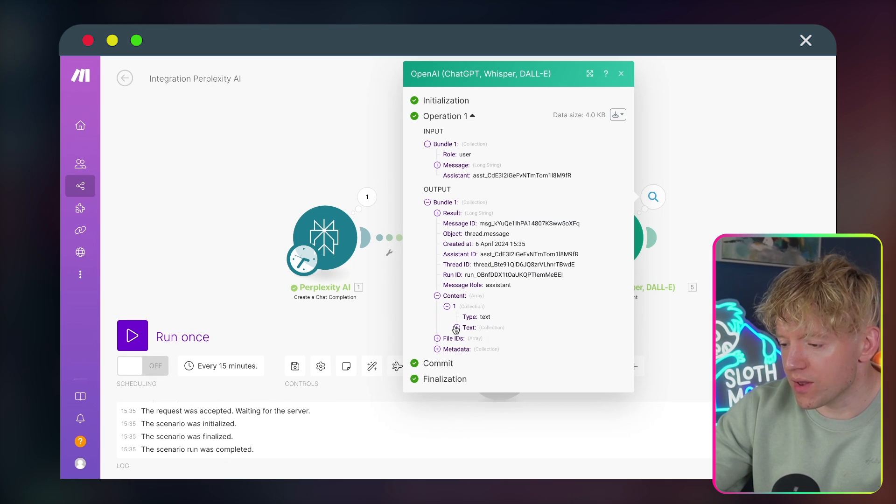
{"action": "left_click", "coordinate": [456, 328]}
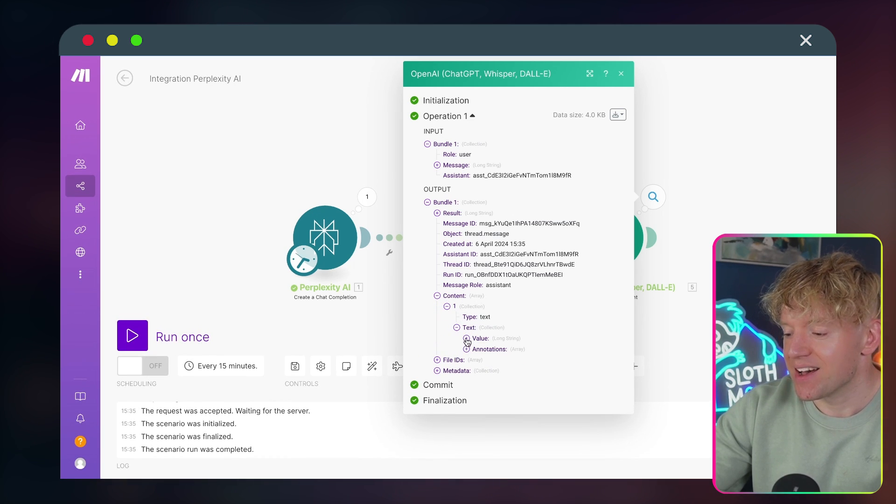
{"action": "left_click", "coordinate": [467, 339]}
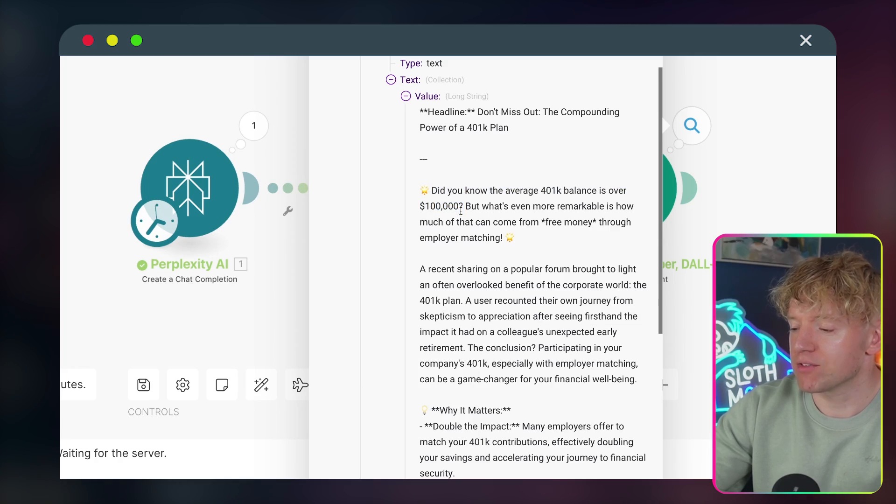
{"action": "scroll", "scroll_direction": "down", "scroll_amount": 3}
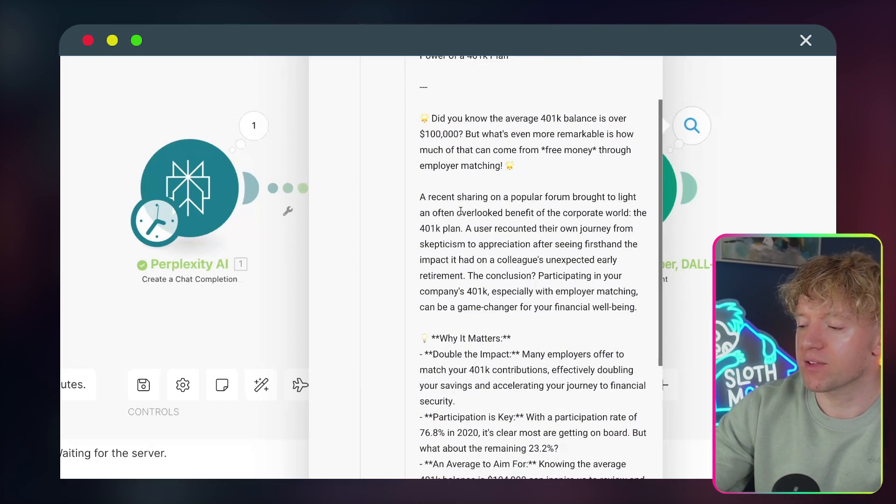
{"action": "scroll", "scroll_direction": "down", "scroll_amount": 3}
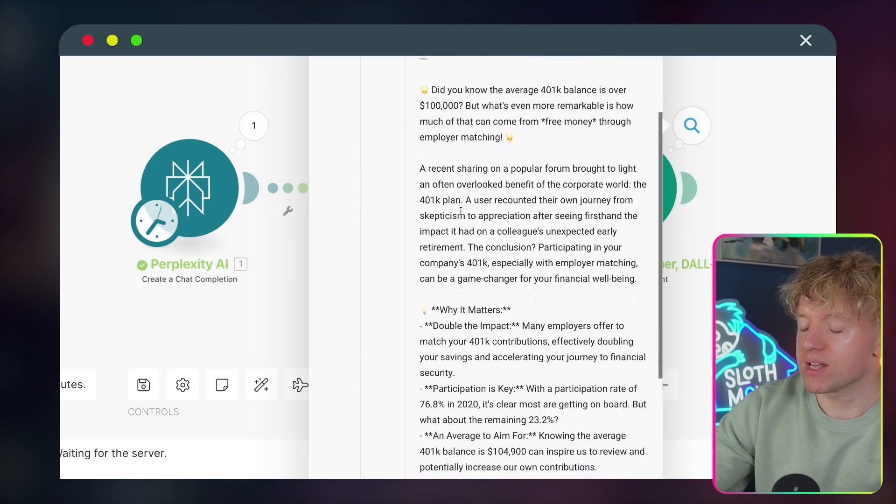
{"action": "scroll", "scroll_direction": "down", "scroll_amount": 3}
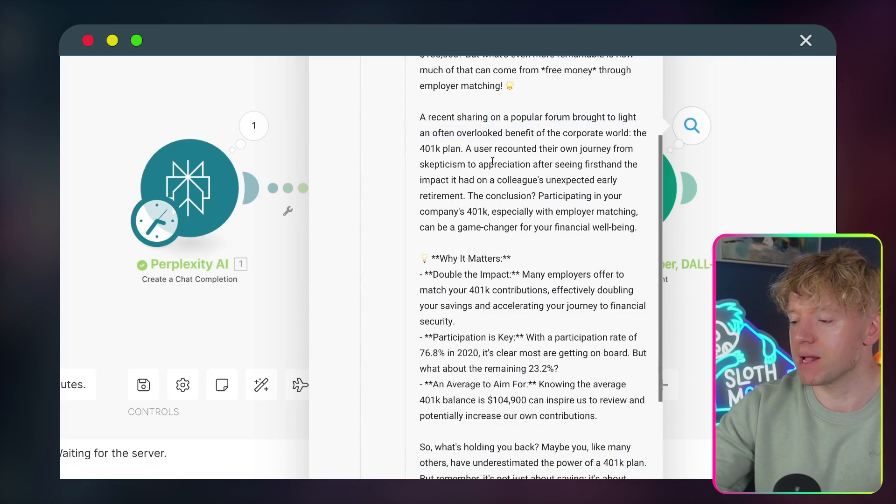
{"action": "scroll", "scroll_direction": "down", "scroll_amount": 3}
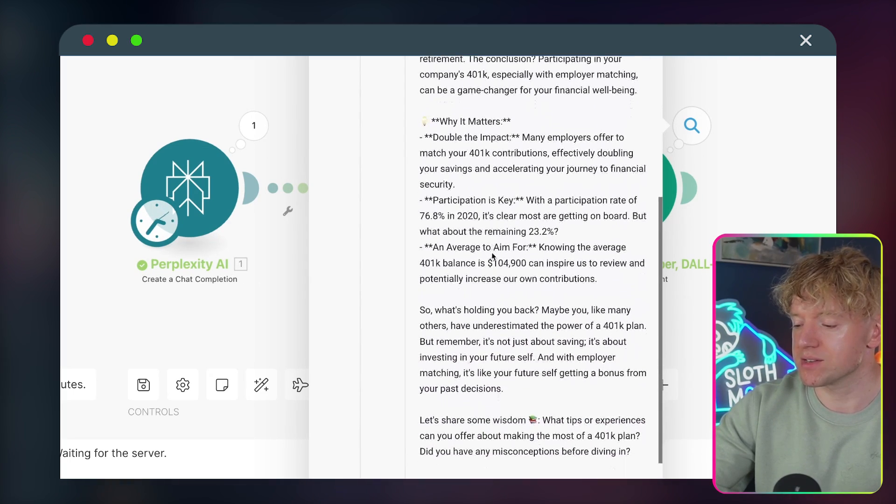
{"action": "scroll", "scroll_direction": "down", "scroll_amount": 3}
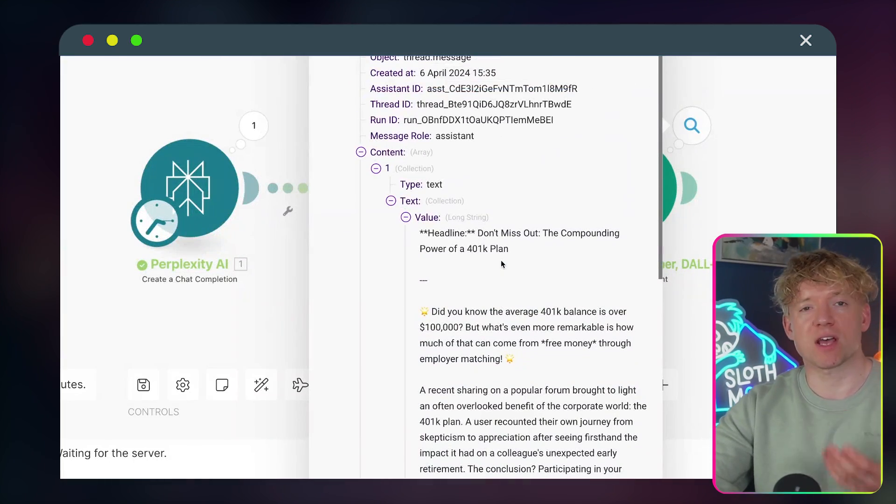
{"action": "scroll", "scroll_direction": "down", "scroll_amount": 3}
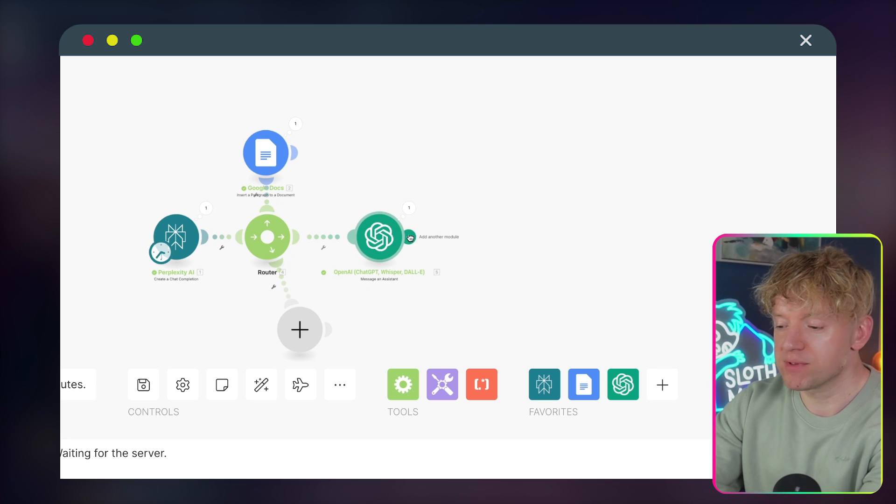
- Add a LinkedIn 'Create a User Text Post' module after the OpenAI assistant
{"action": "left_click", "coordinate": [409, 237]}
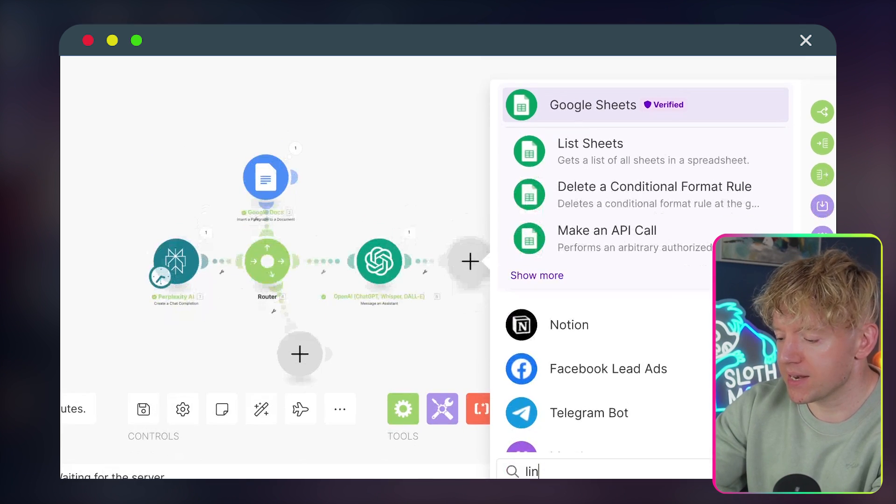
{"action": "type", "text": "lin"}
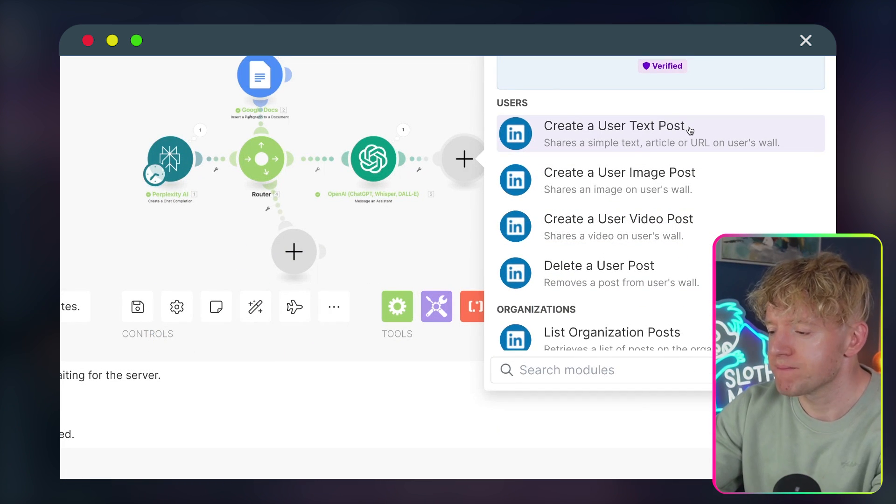
{"action": "left_click", "coordinate": [614, 126]}
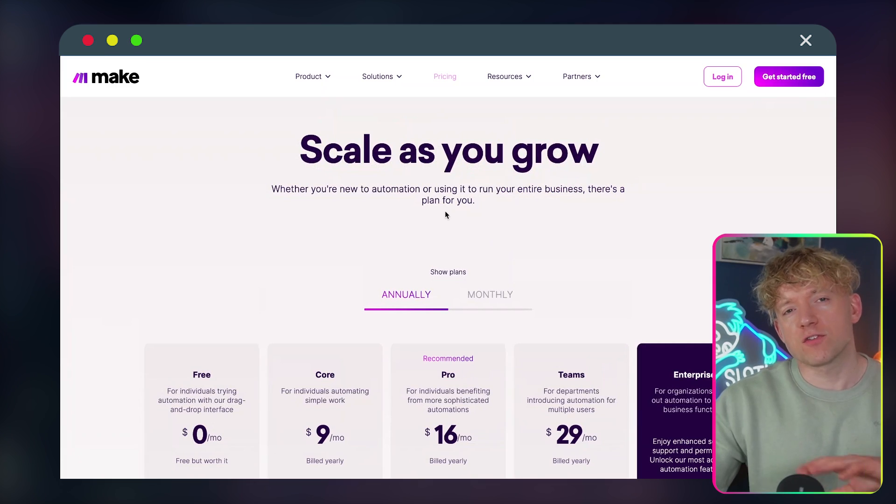
- Browse Make's pricing plans and return to the finished scenario editor
{"action": "scroll", "scroll_direction": "down", "scroll_amount": 3}
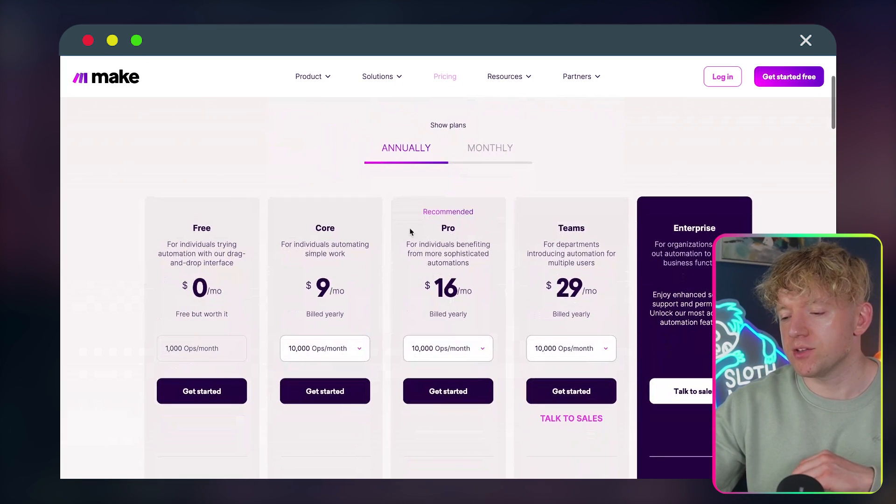
{"action": "mouse_move", "coordinate": [375, 214]}
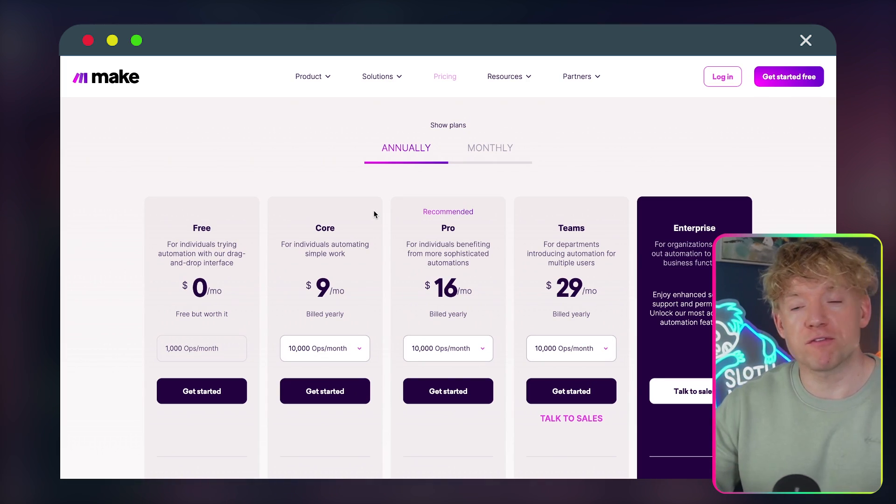
{"action": "scroll", "scroll_direction": "down", "scroll_amount": 3}
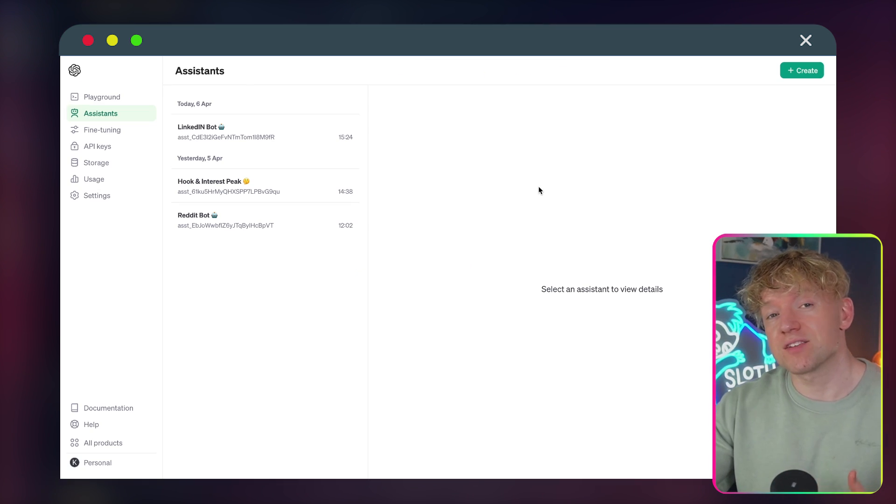
{"action": "mouse_move", "coordinate": [297, 180]}
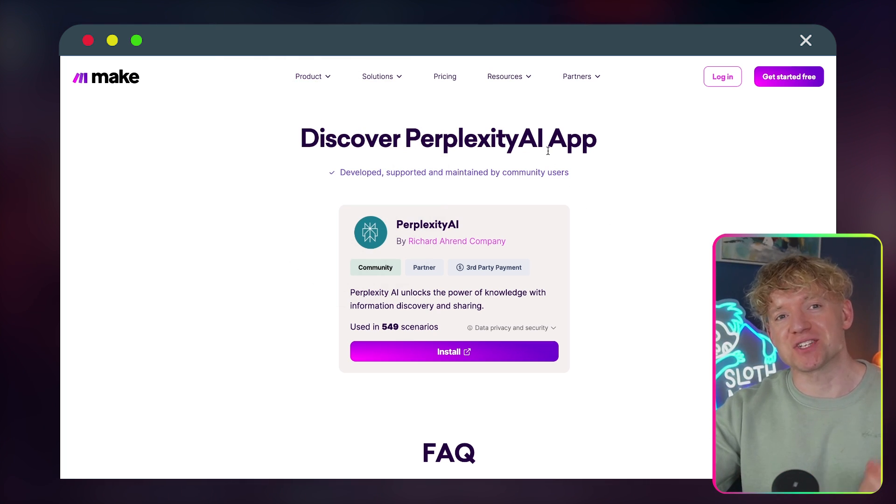
{"action": "left_click", "coordinate": [445, 76]}
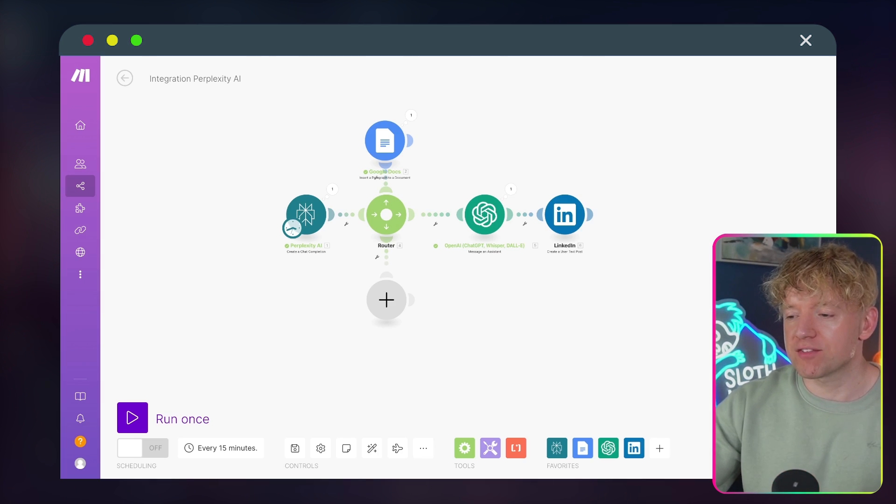
{"action": "mouse_move", "coordinate": [504, 161]}
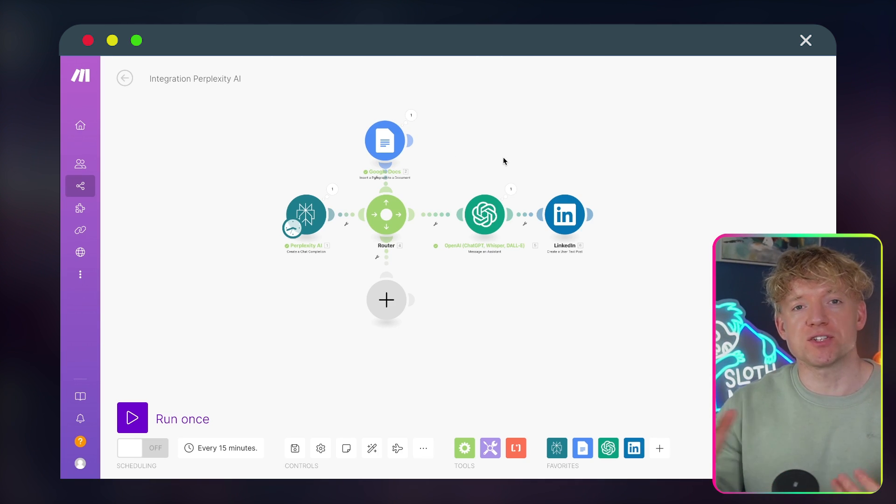